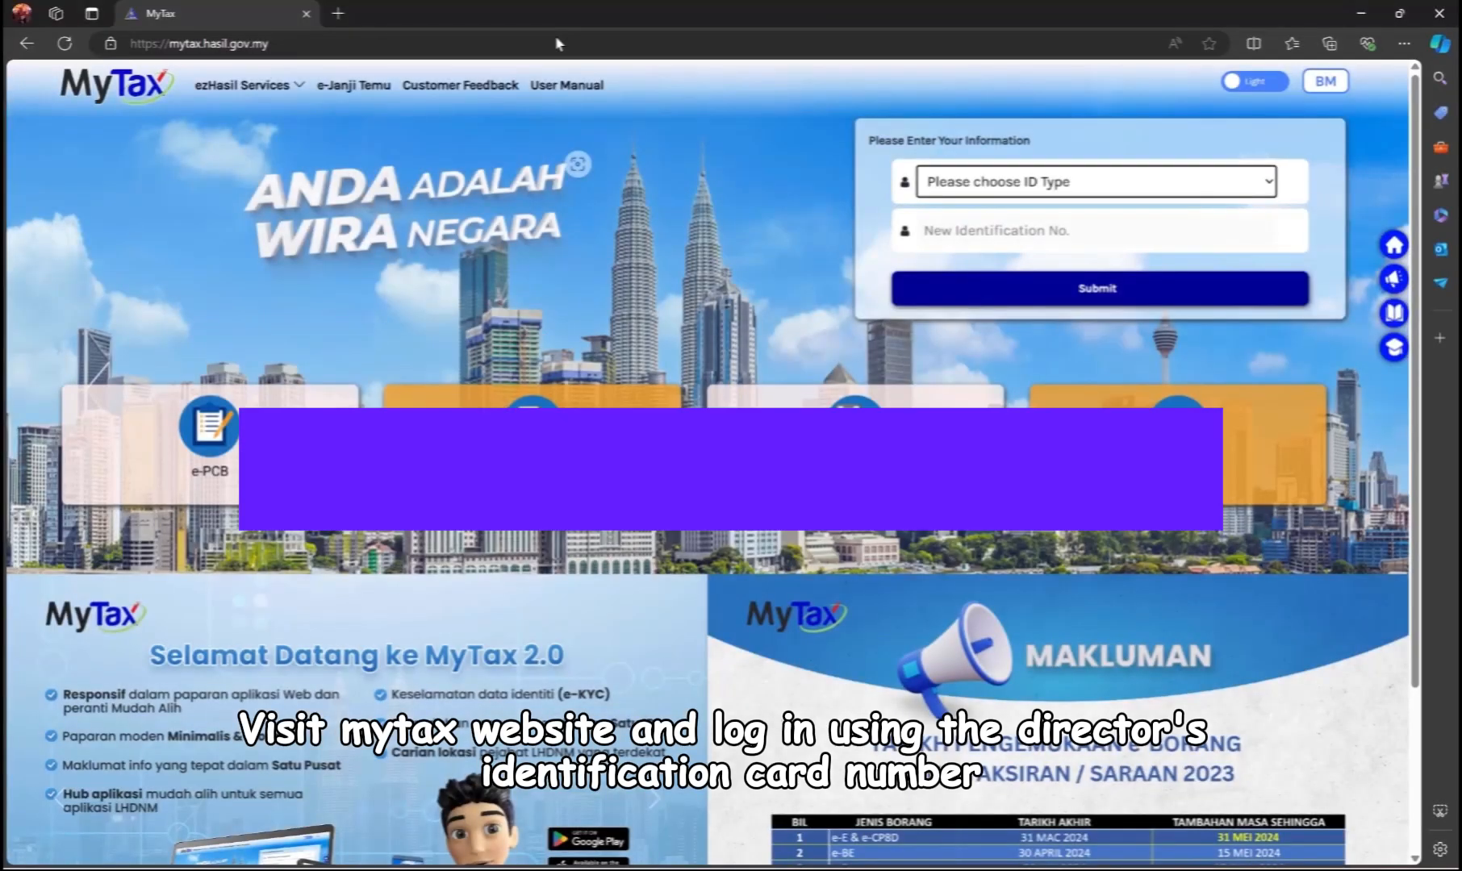
# Log in to MyTax with Identification Card No. as ID type and the password.
pyautogui.click(1095, 181)
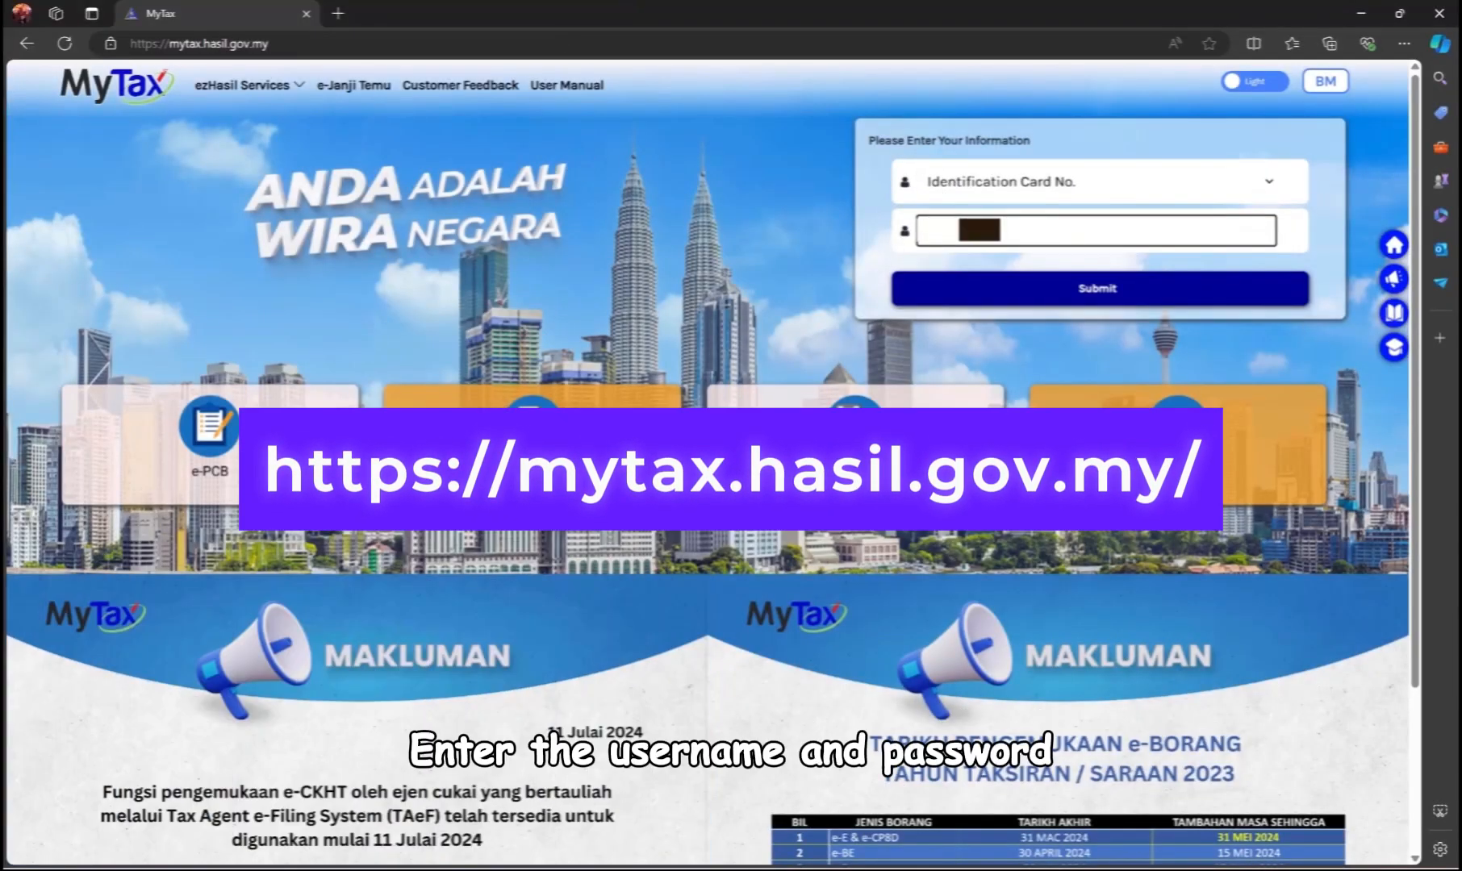
pyautogui.click(1097, 287)
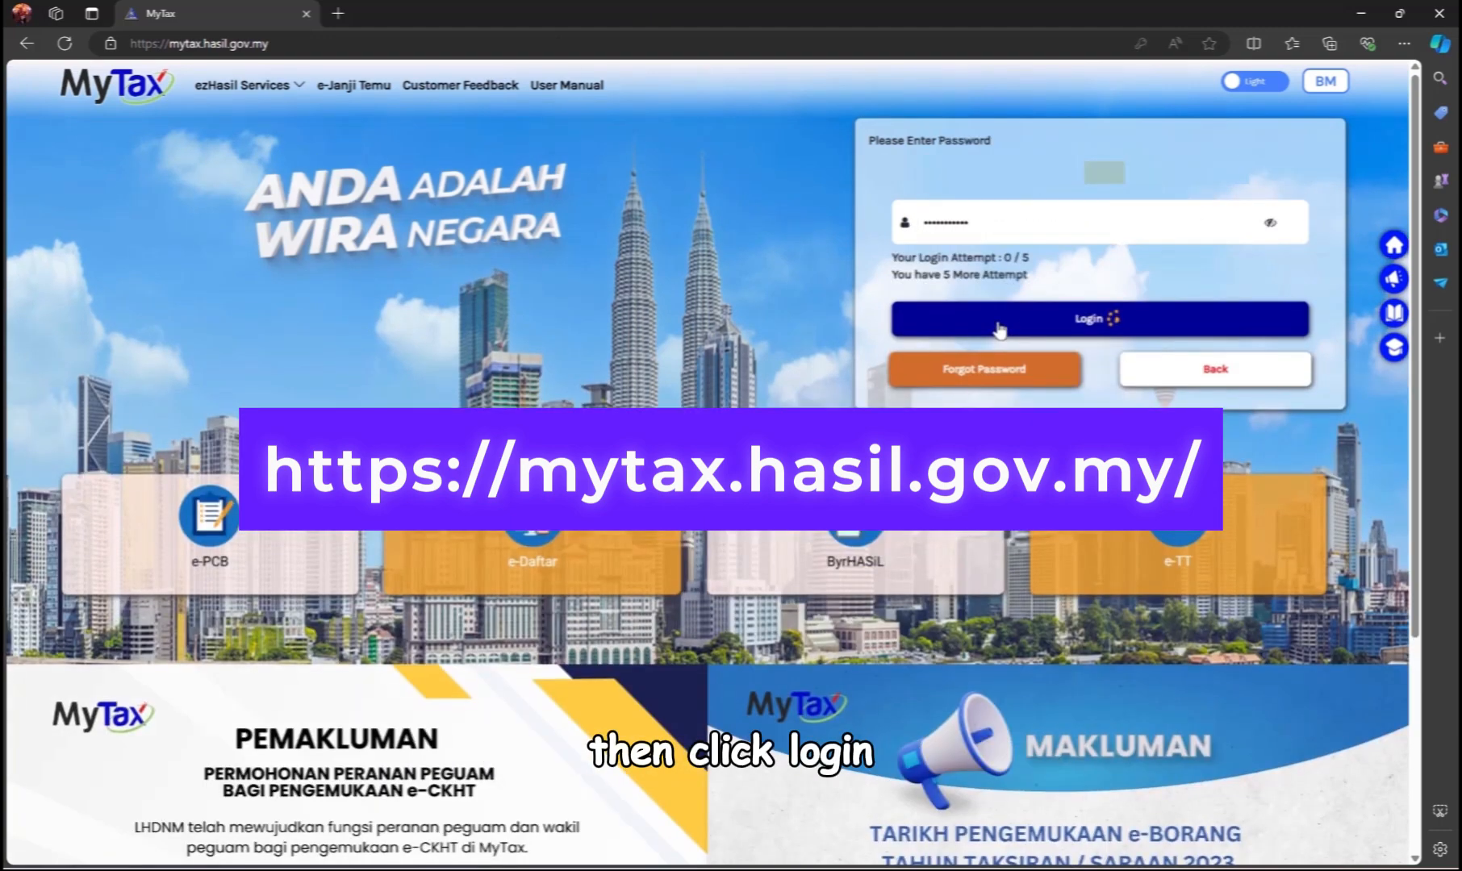
pyautogui.click(1099, 318)
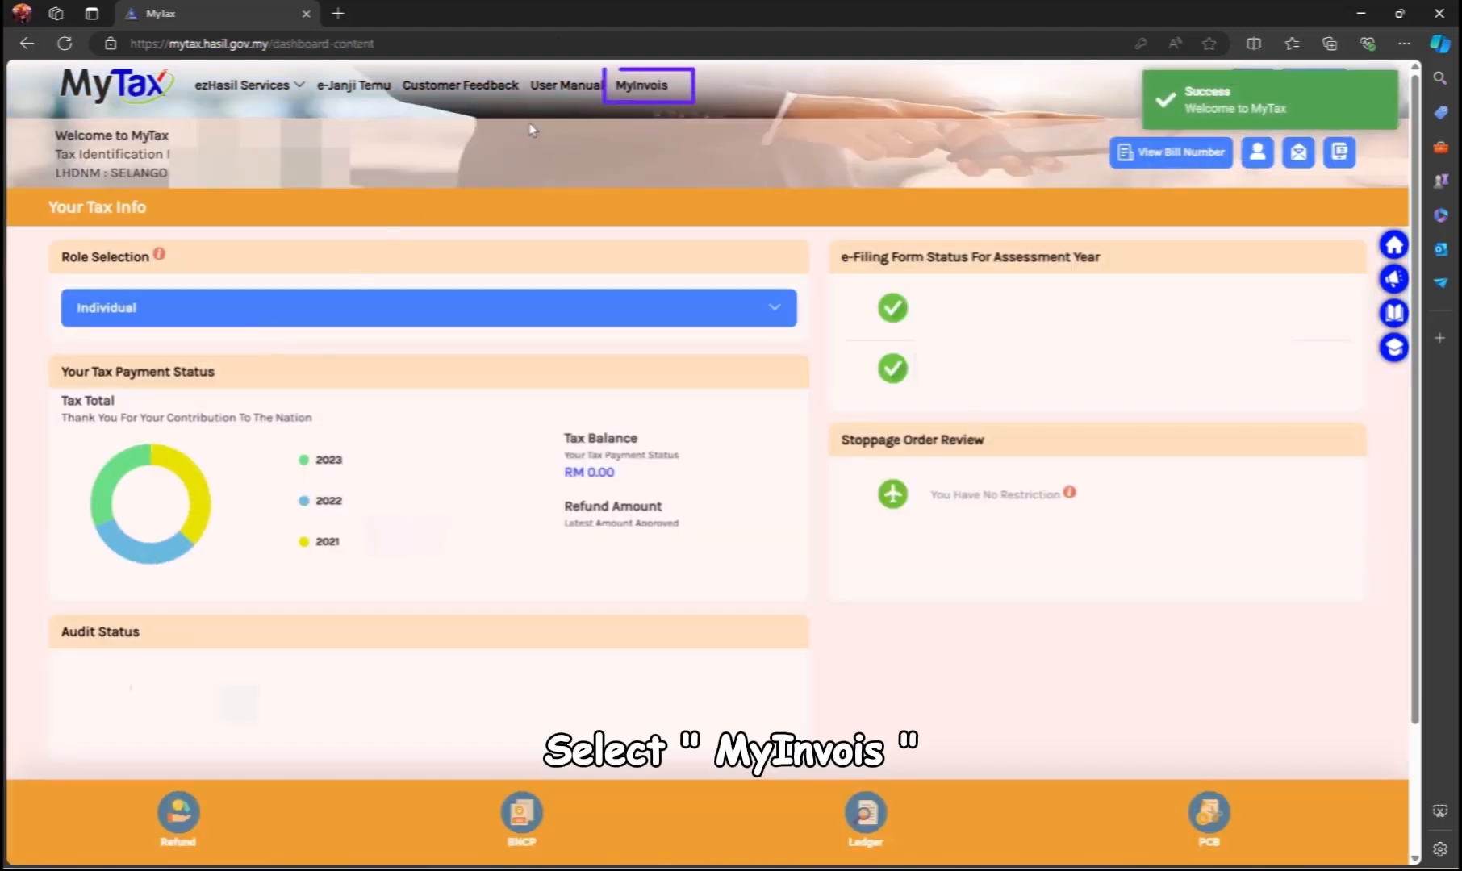
# Enter MyInvois from the dashboard, accept the terms and save the taxpayer profile with SST number and address.
pyautogui.click(642, 85)
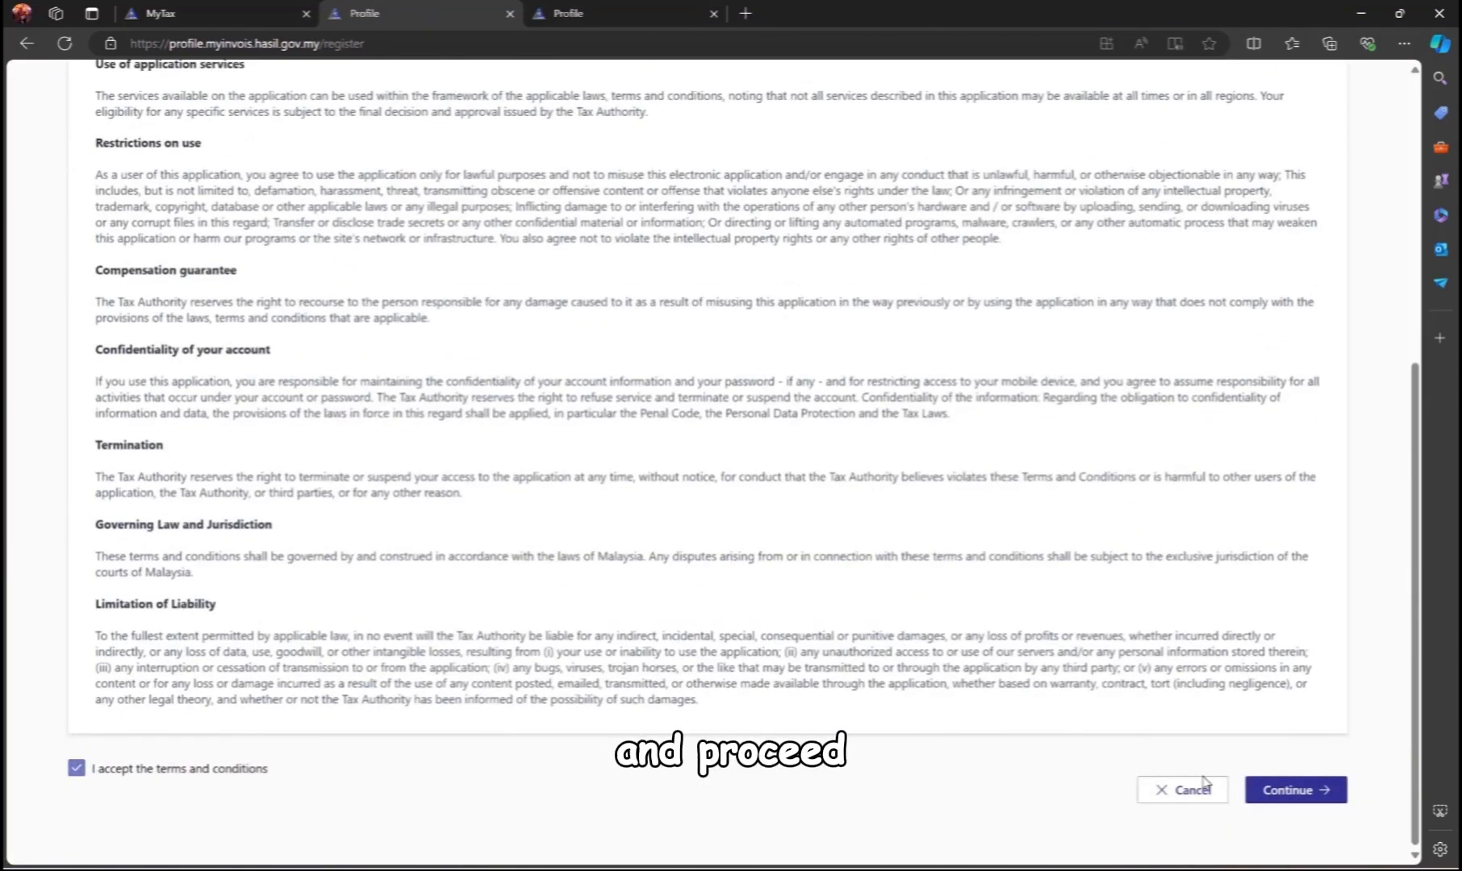
pyautogui.click(1294, 789)
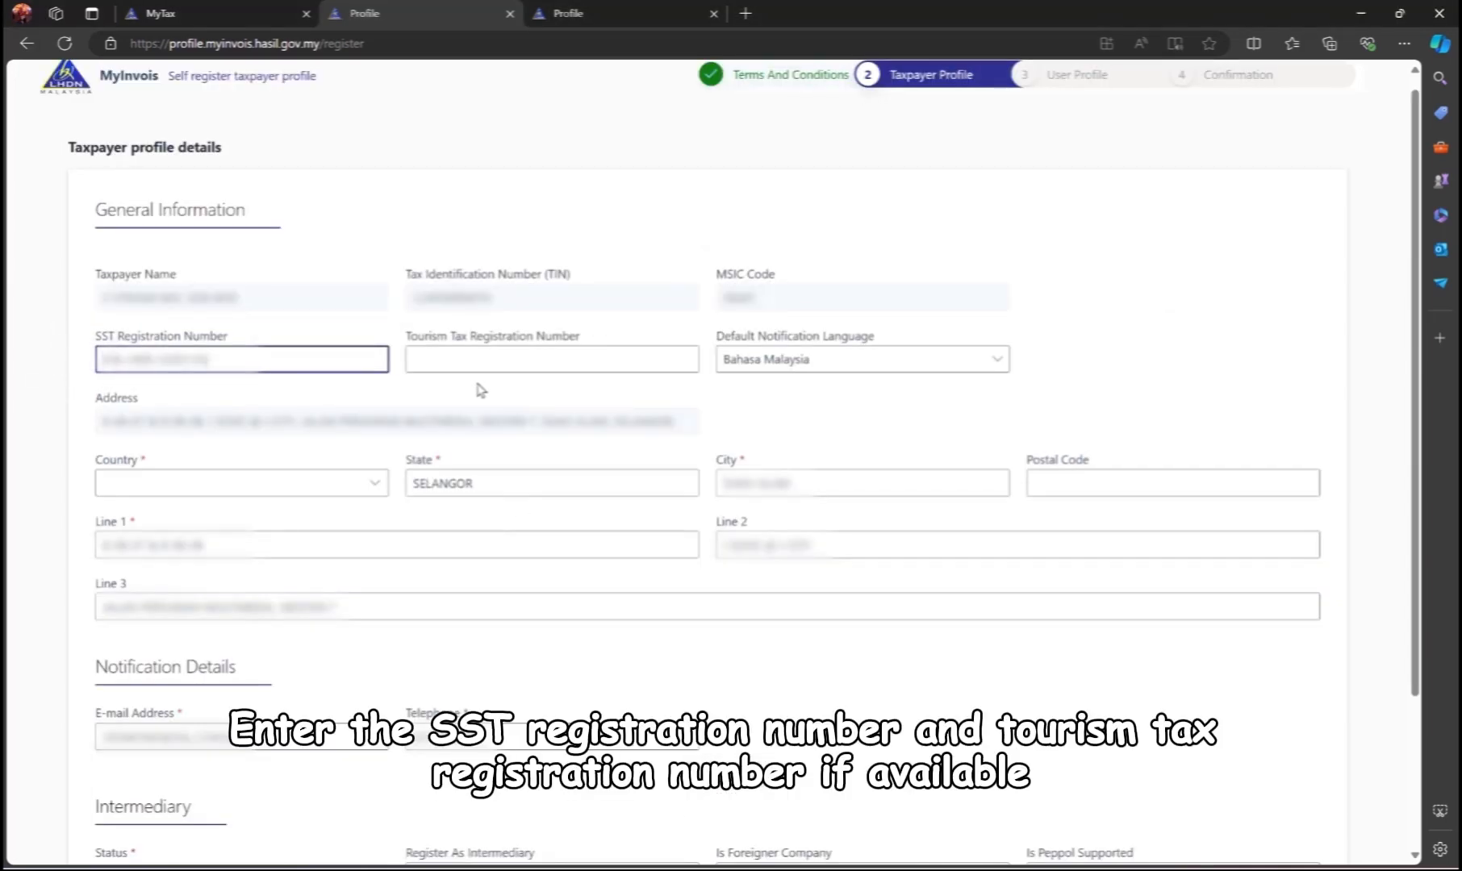
pyautogui.click(240, 482)
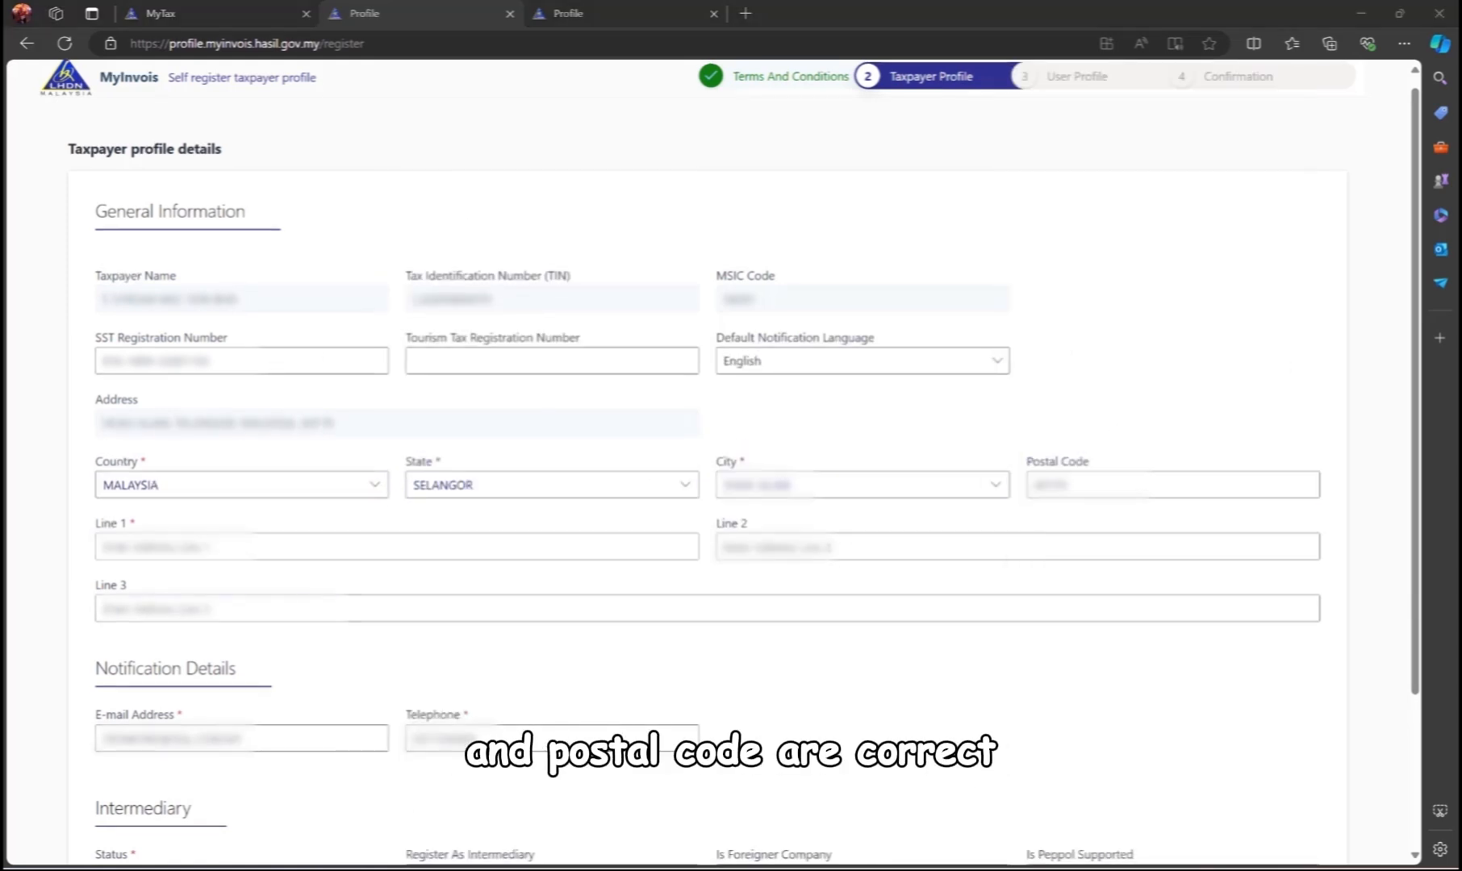
pyautogui.click(1017, 545)
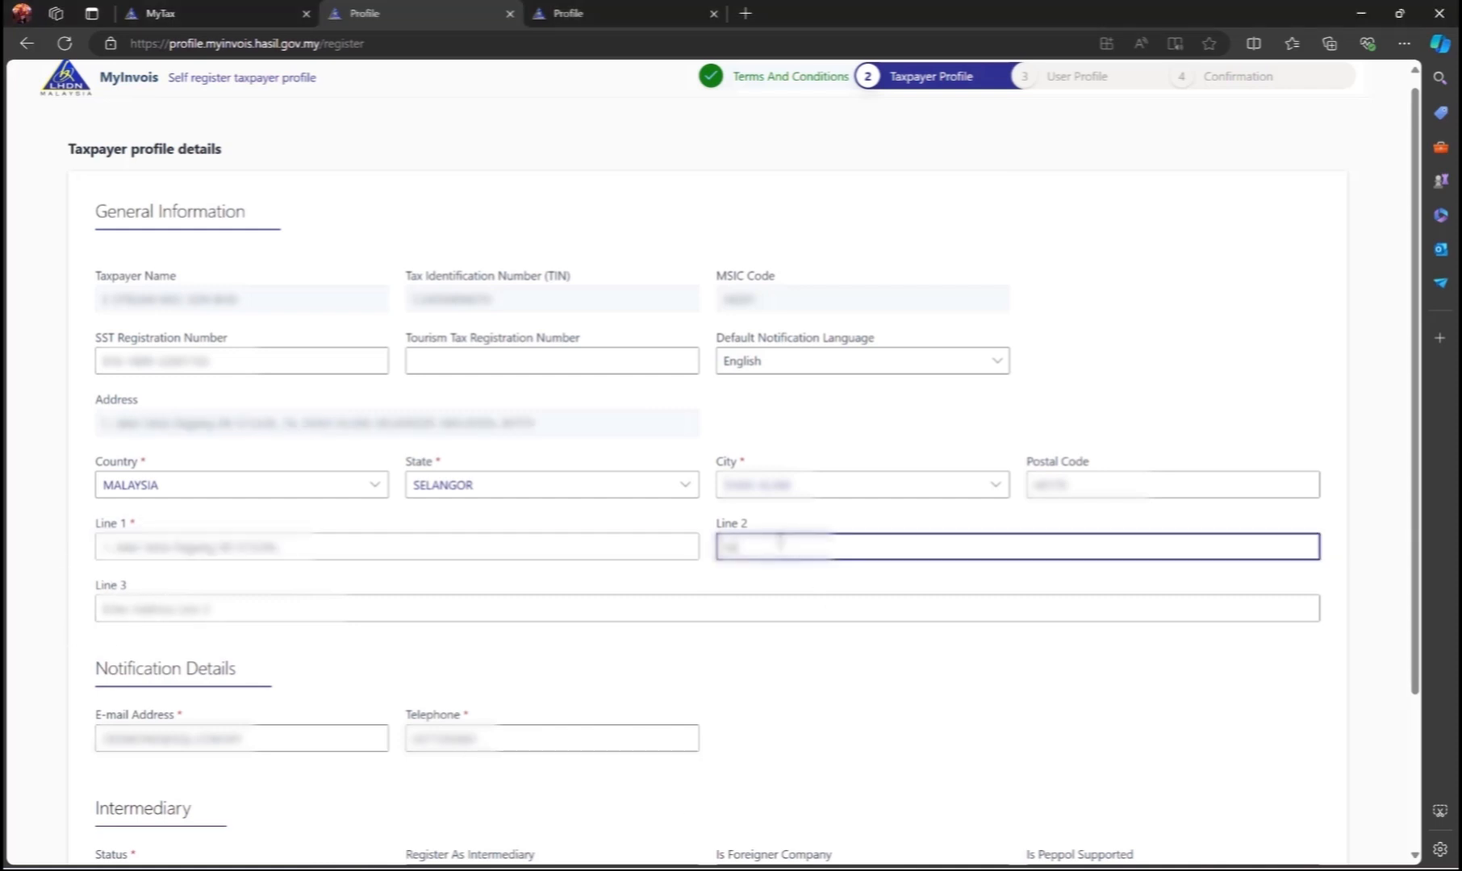
pyautogui.scroll(-3)
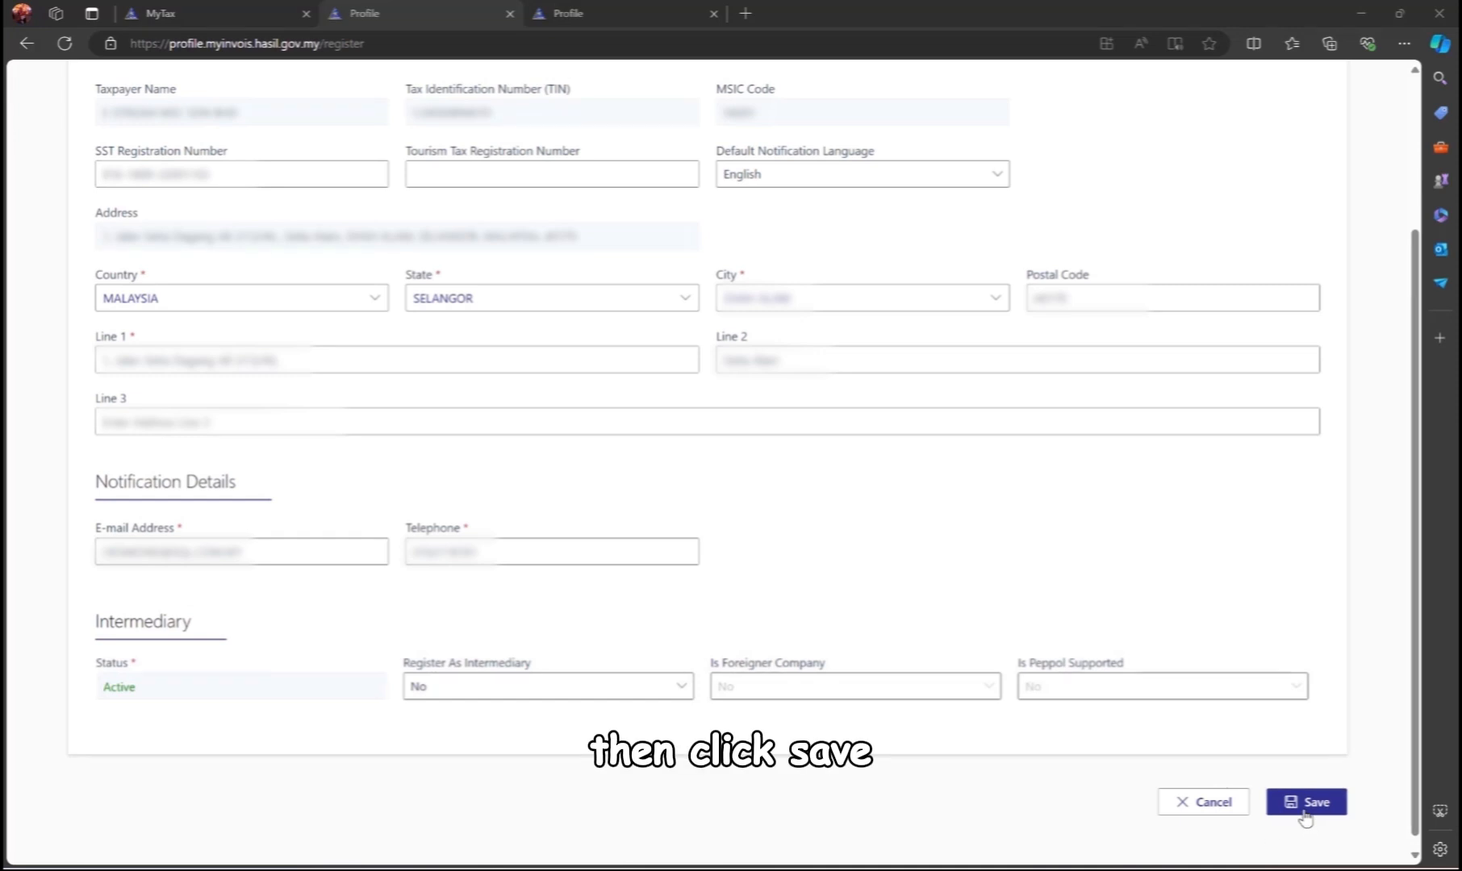
pyautogui.click(1307, 802)
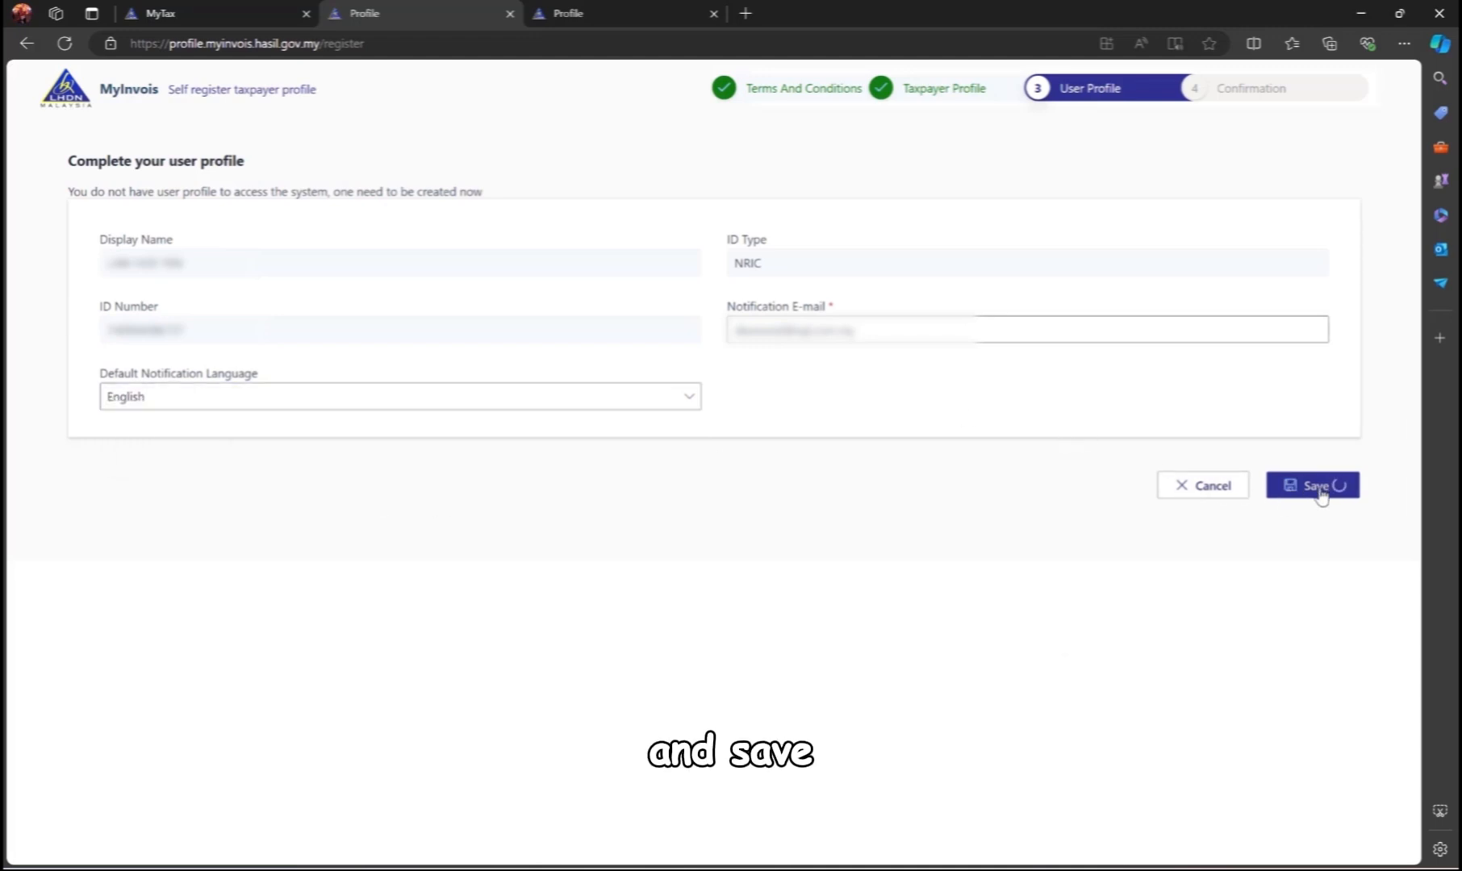
# Save the user profile and finish the registration setup.
pyautogui.click(1312, 486)
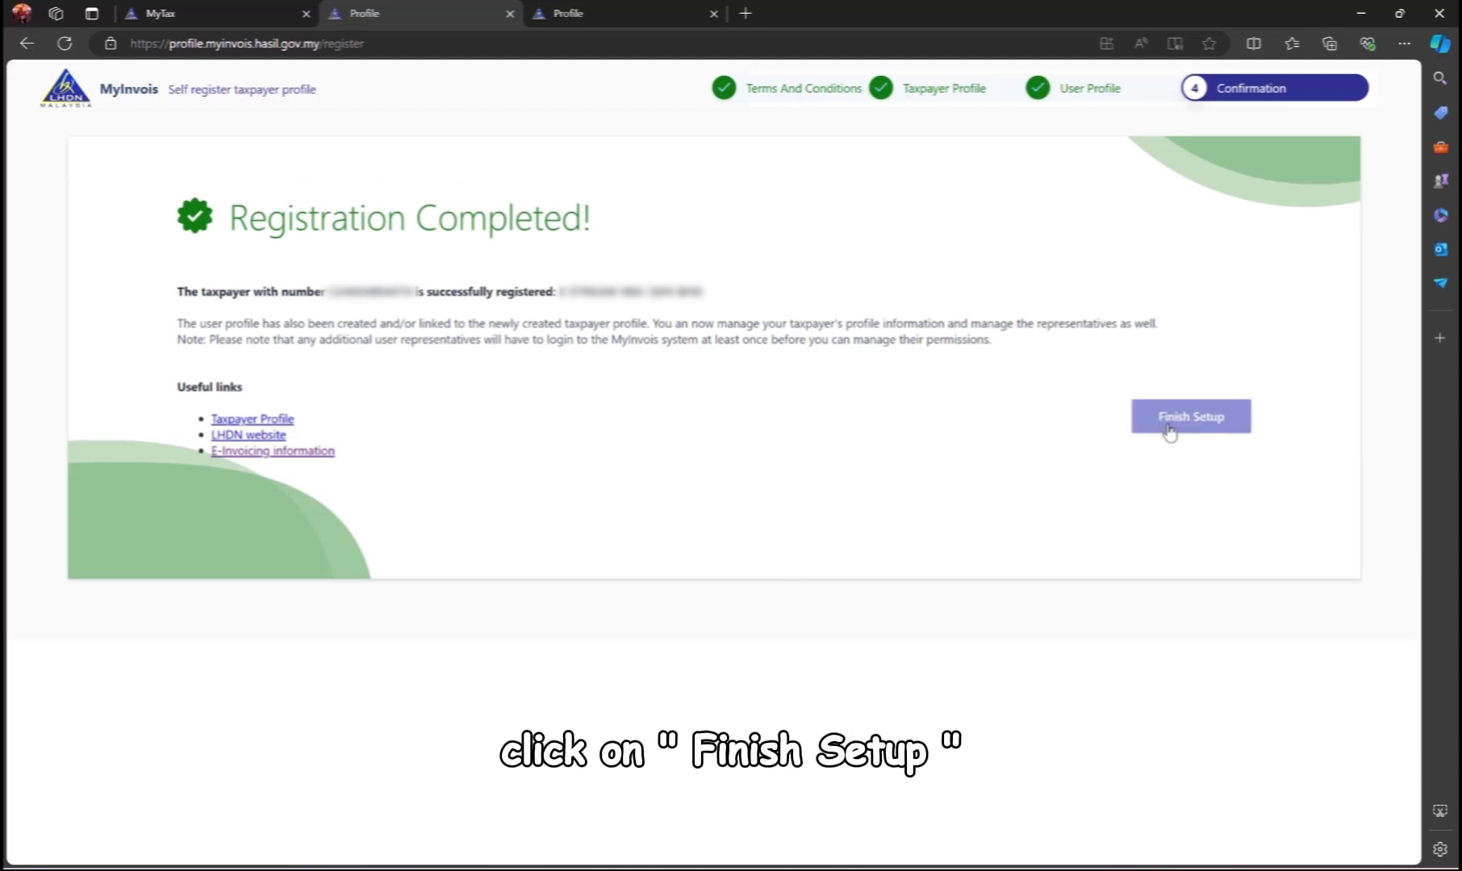
pyautogui.click(1189, 416)
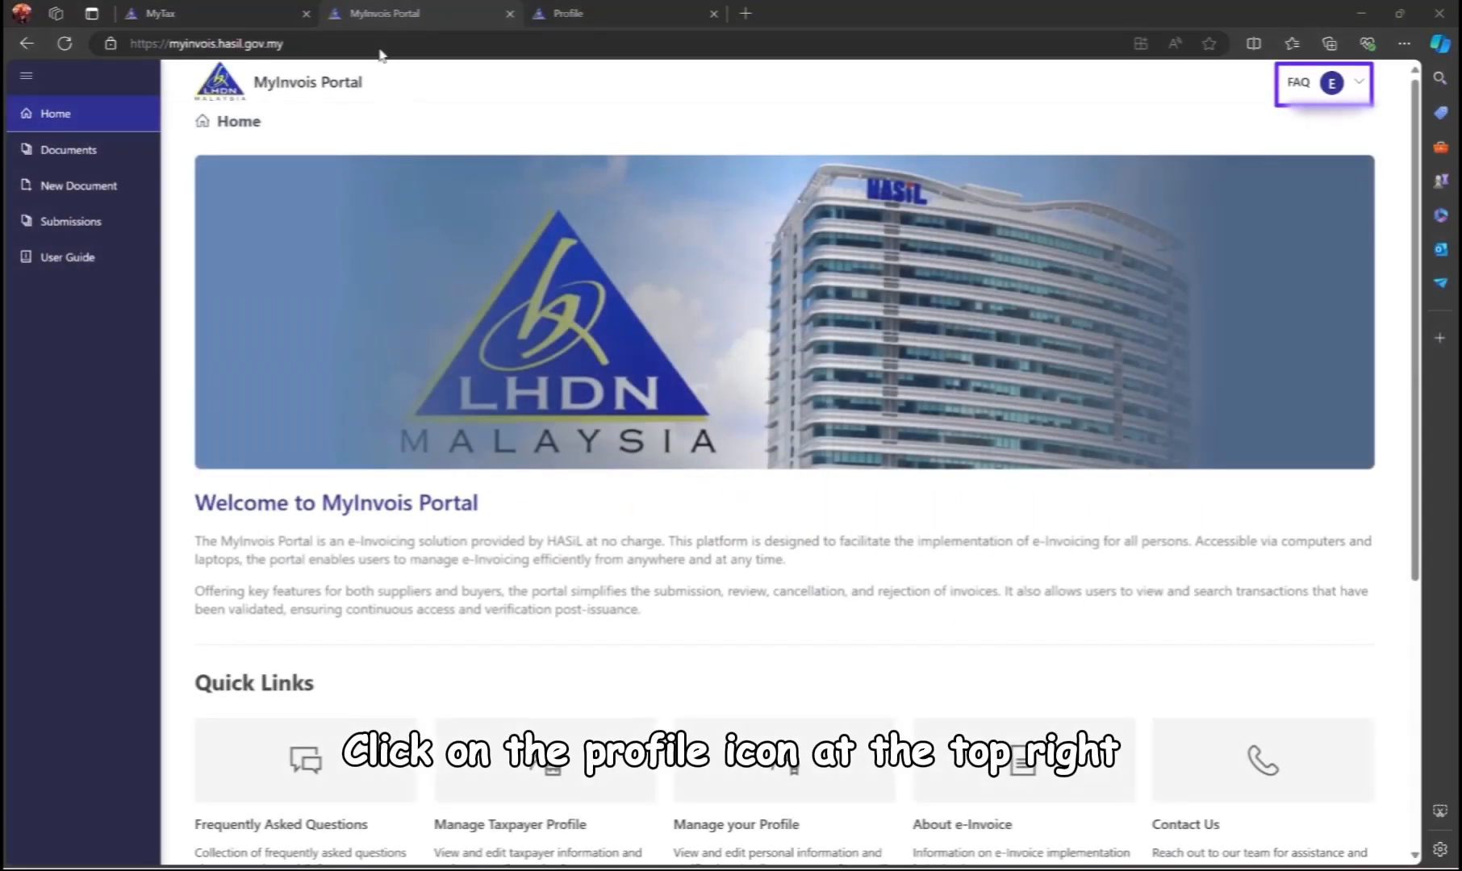
# View the taxpayer profile from the account menu and scroll to the Representatives section.
pyautogui.click(1334, 82)
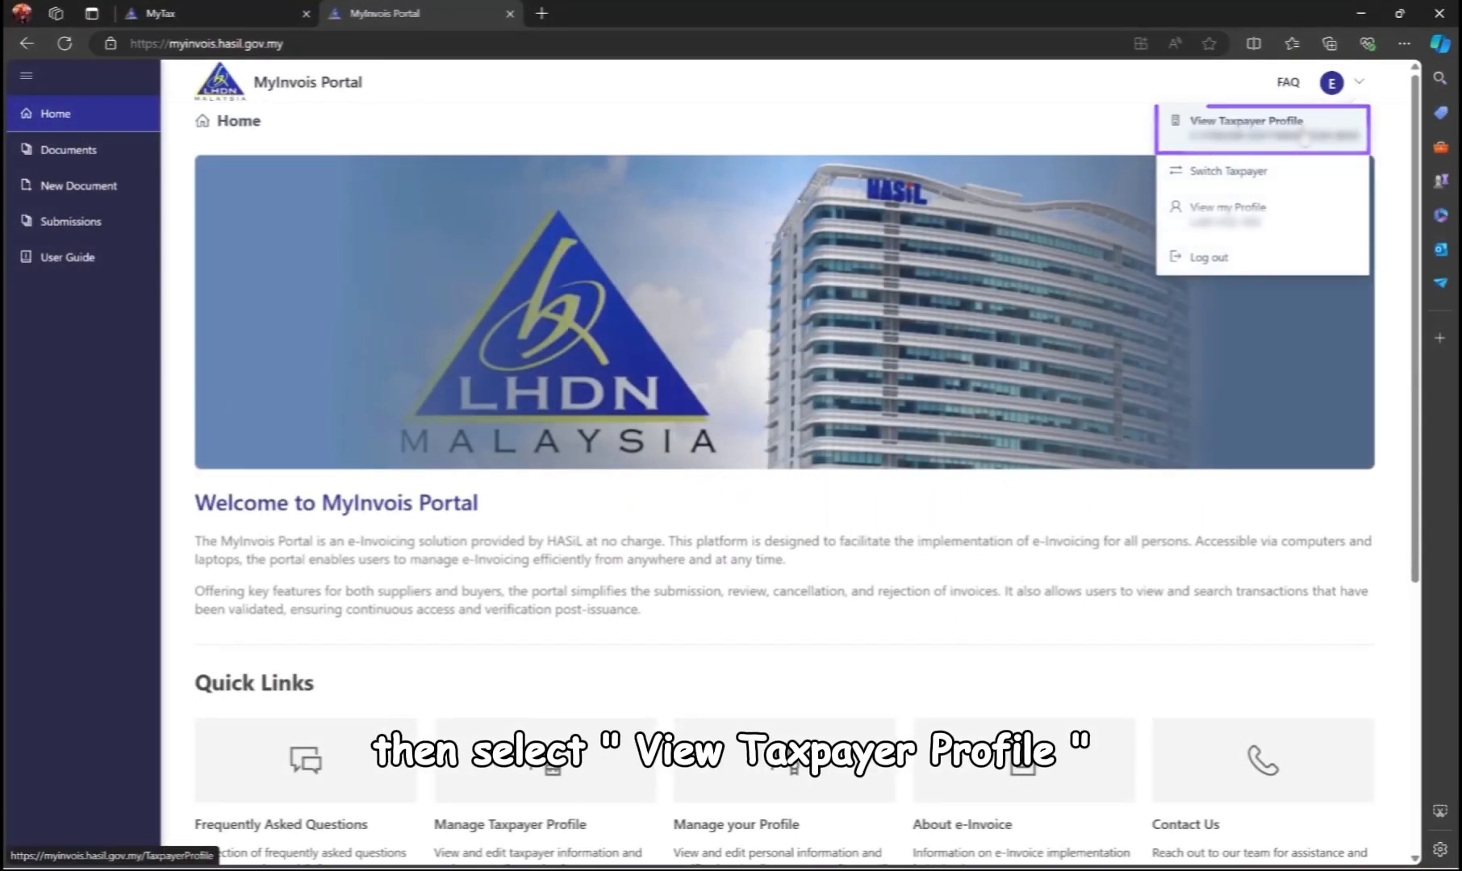
pyautogui.click(1237, 120)
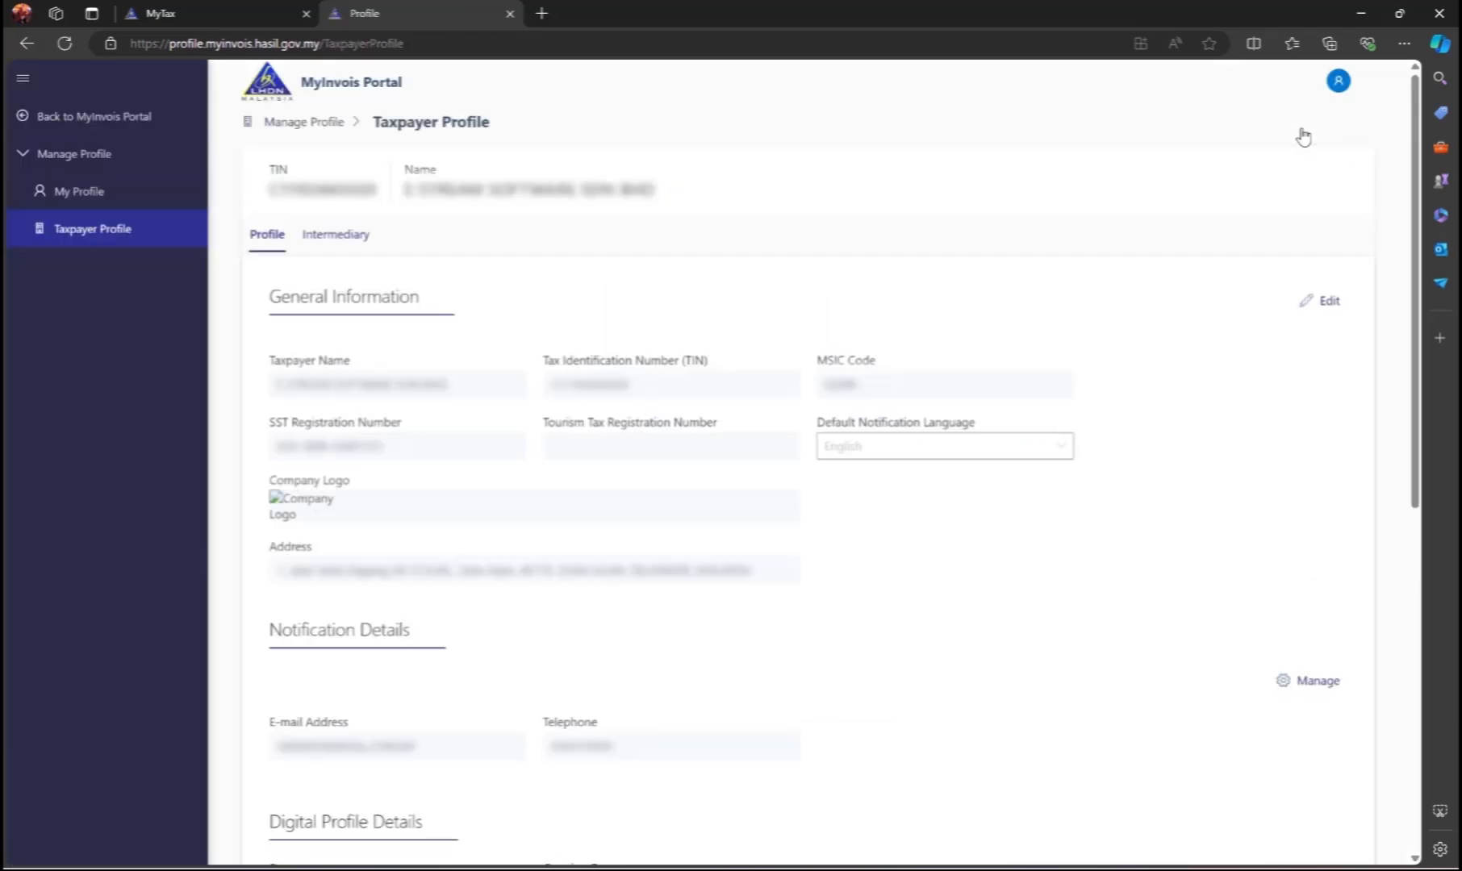
pyautogui.scroll(-3)
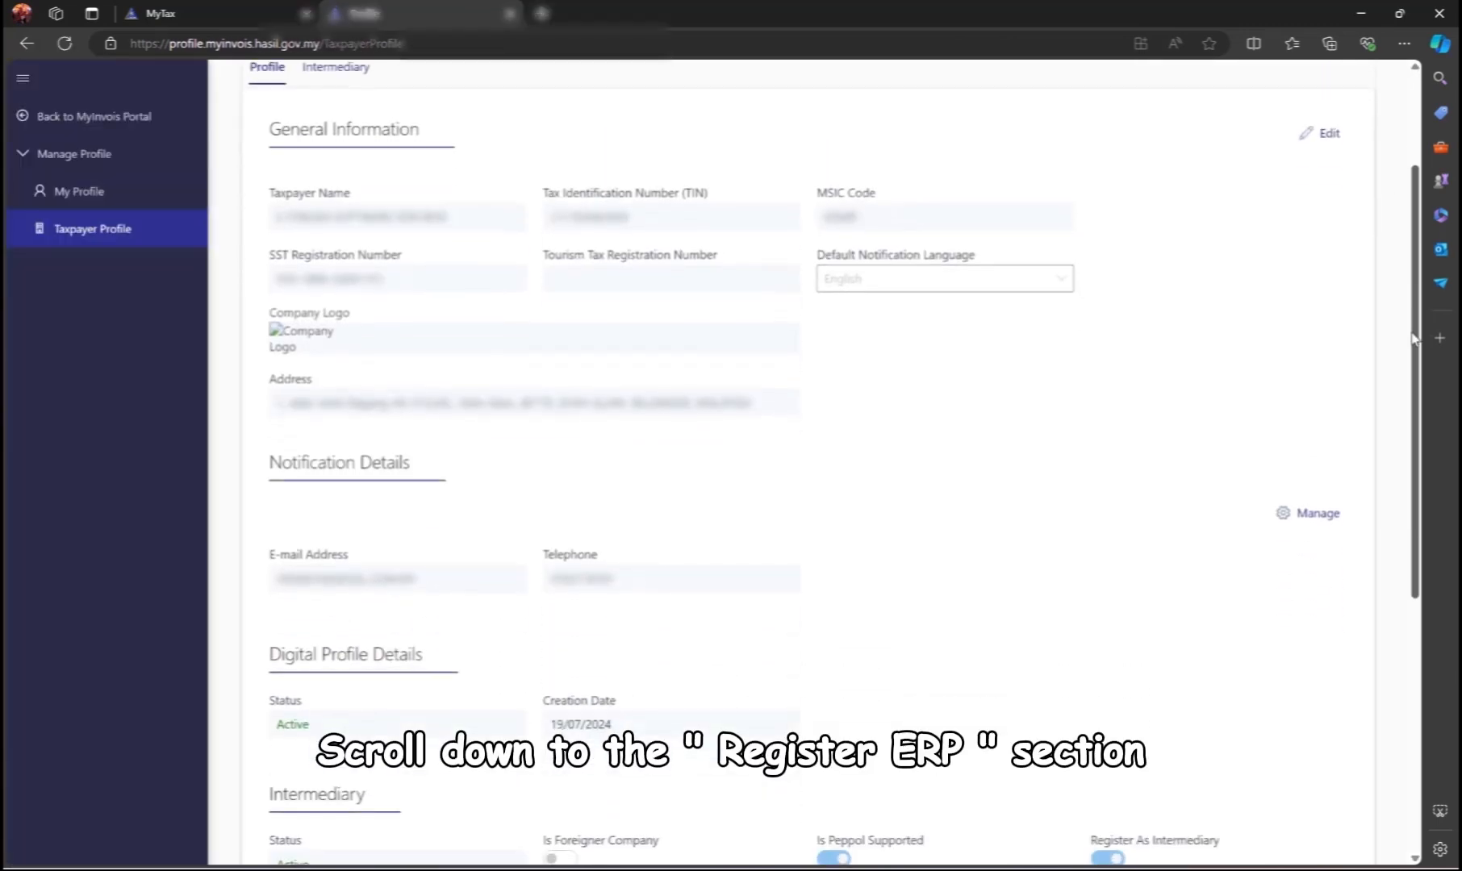
pyautogui.scroll(-3)
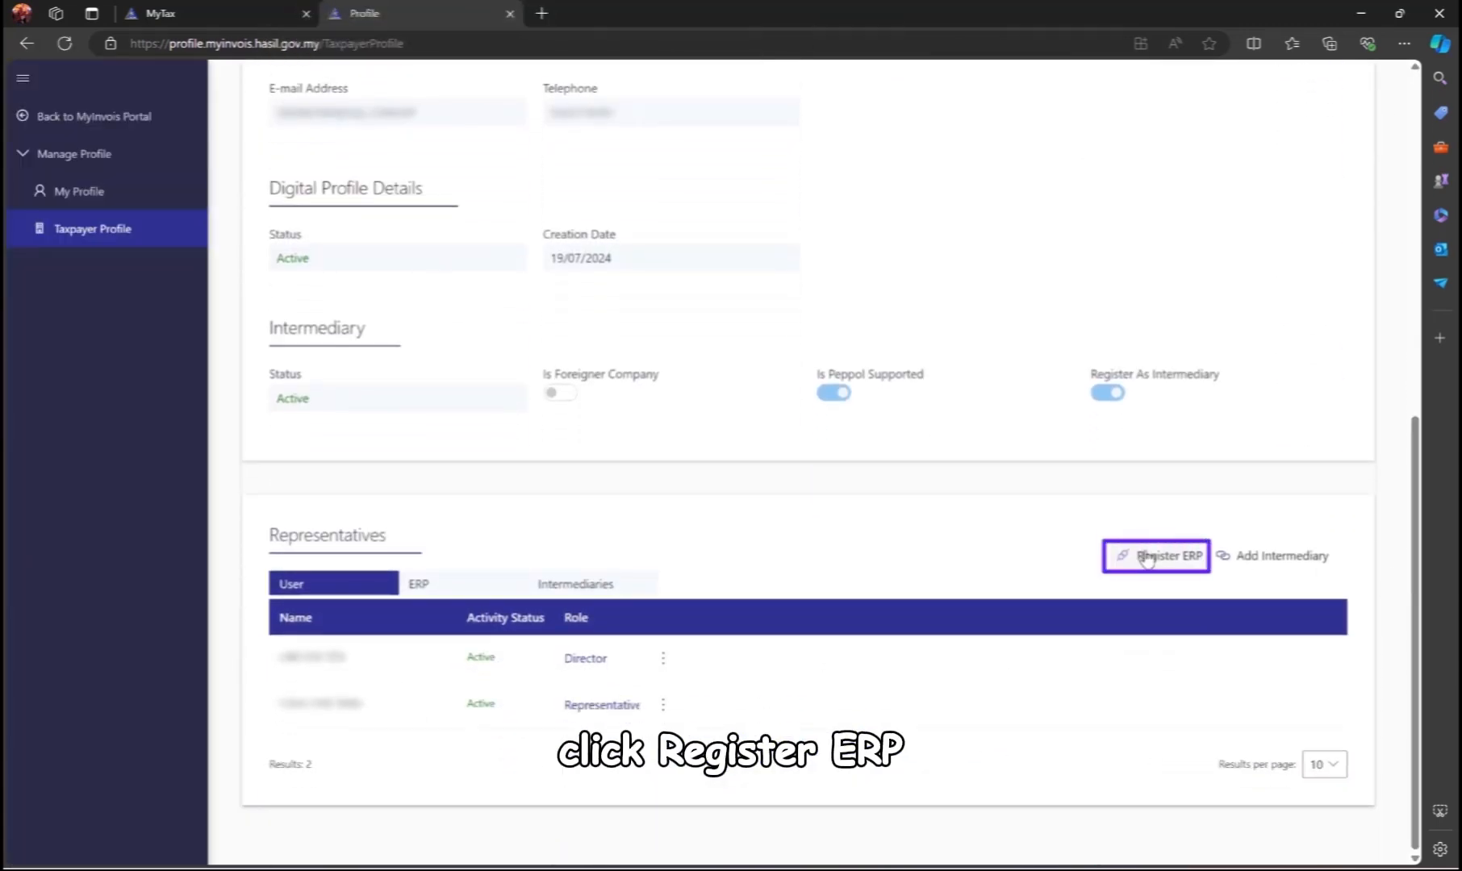
# Register an ERP system named 'SQL Account ERP' as primary with 3 Year client secret expiration.
pyautogui.click(1155, 556)
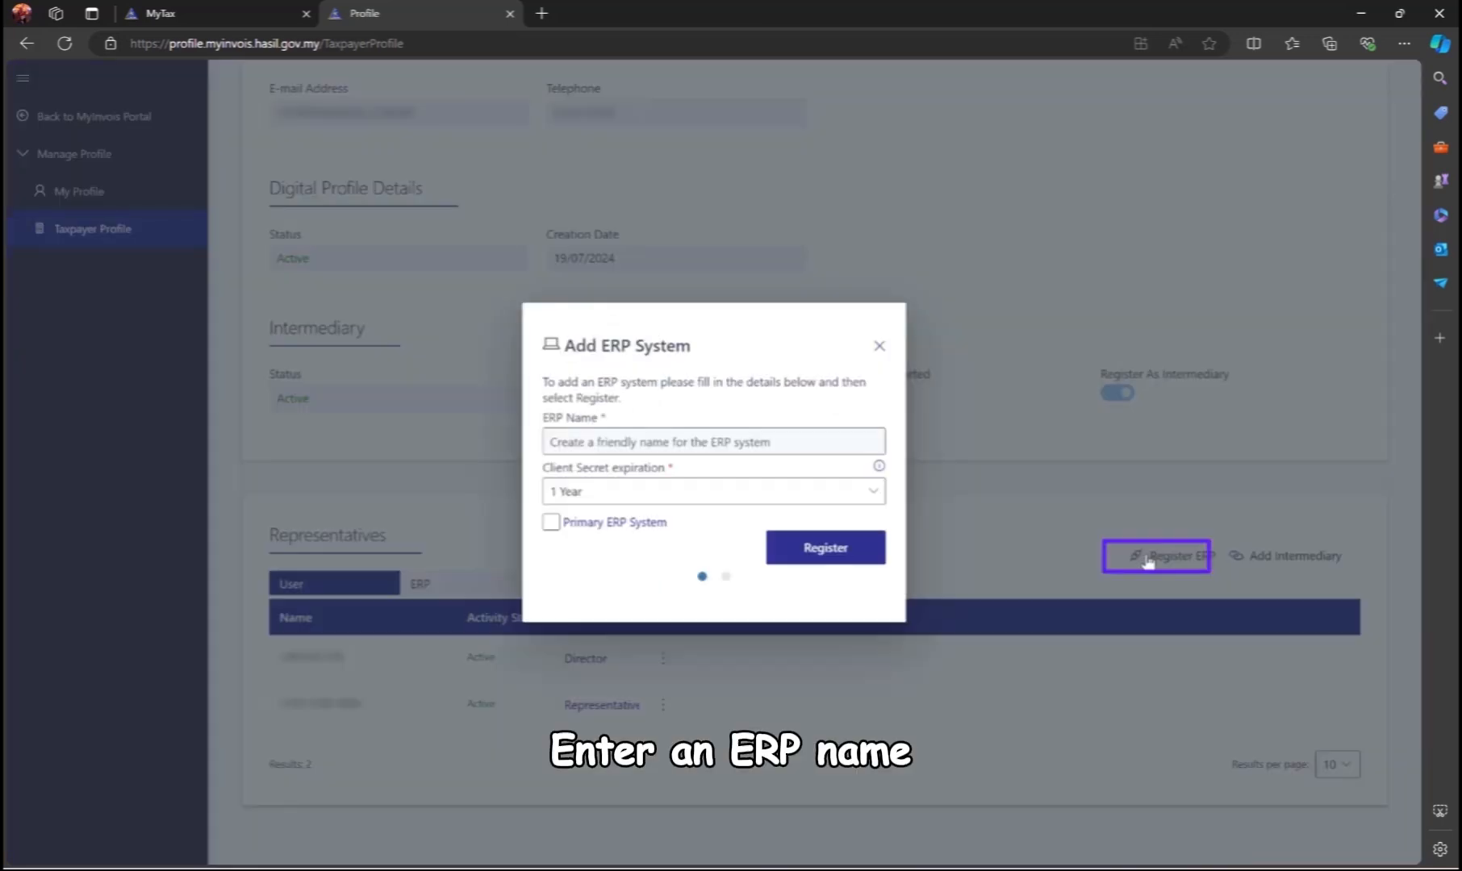
pyautogui.click(711, 442)
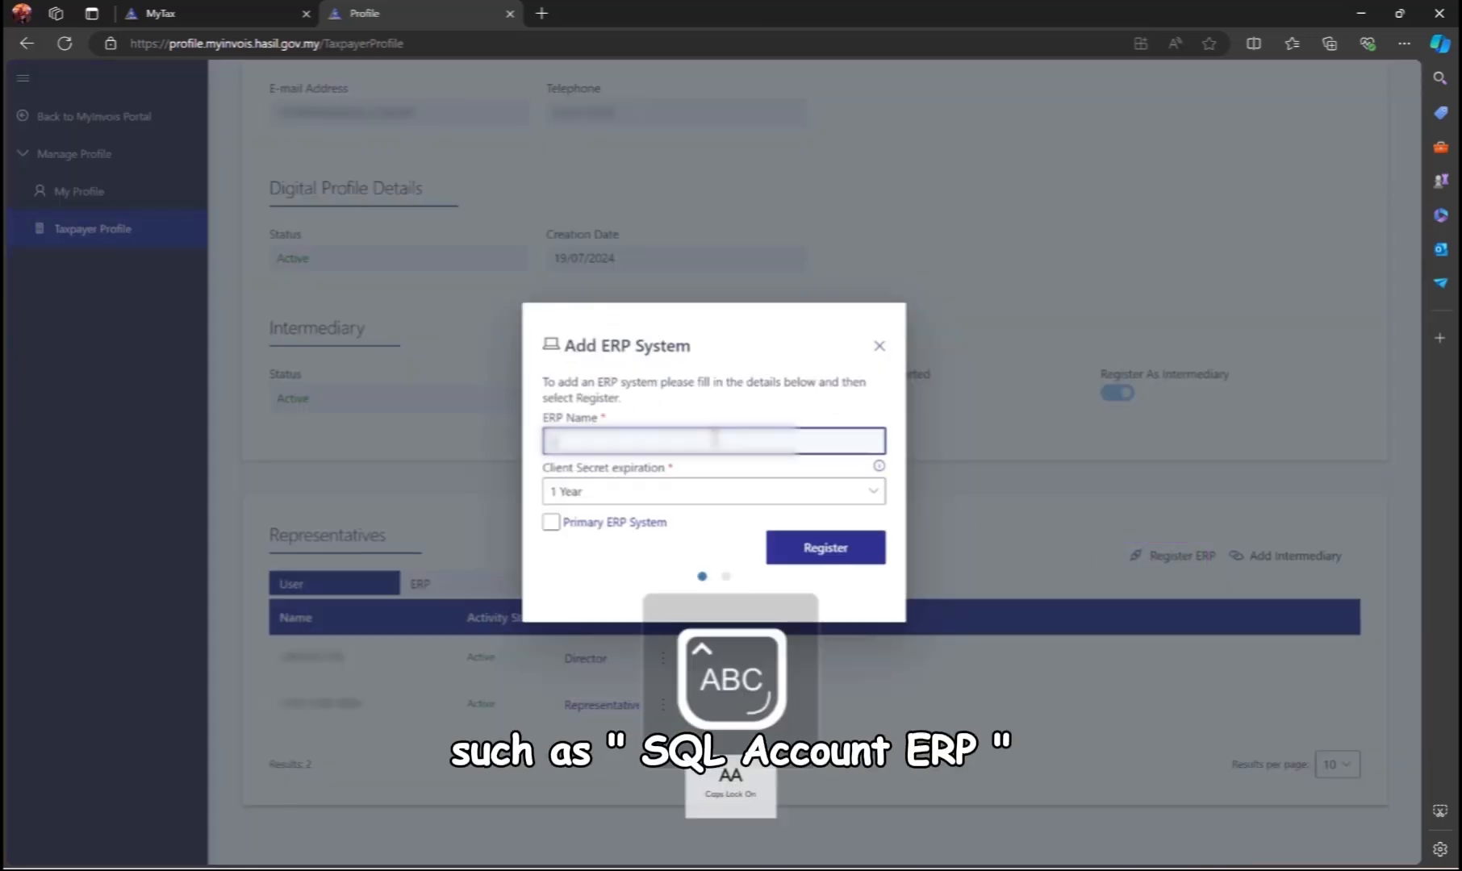
pyautogui.write('SQL Account ERP')
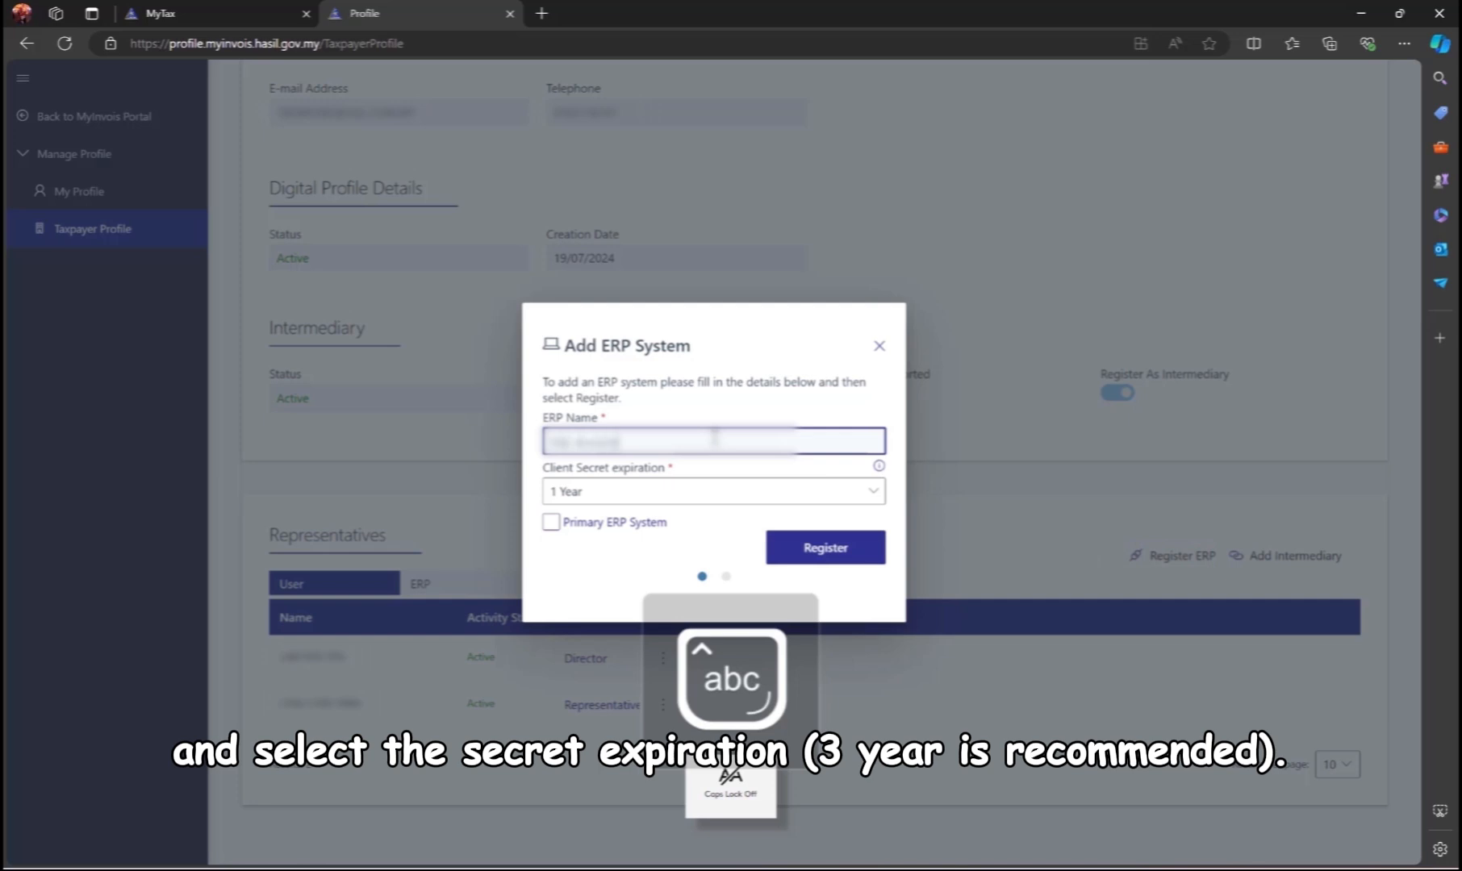
pyautogui.click(713, 490)
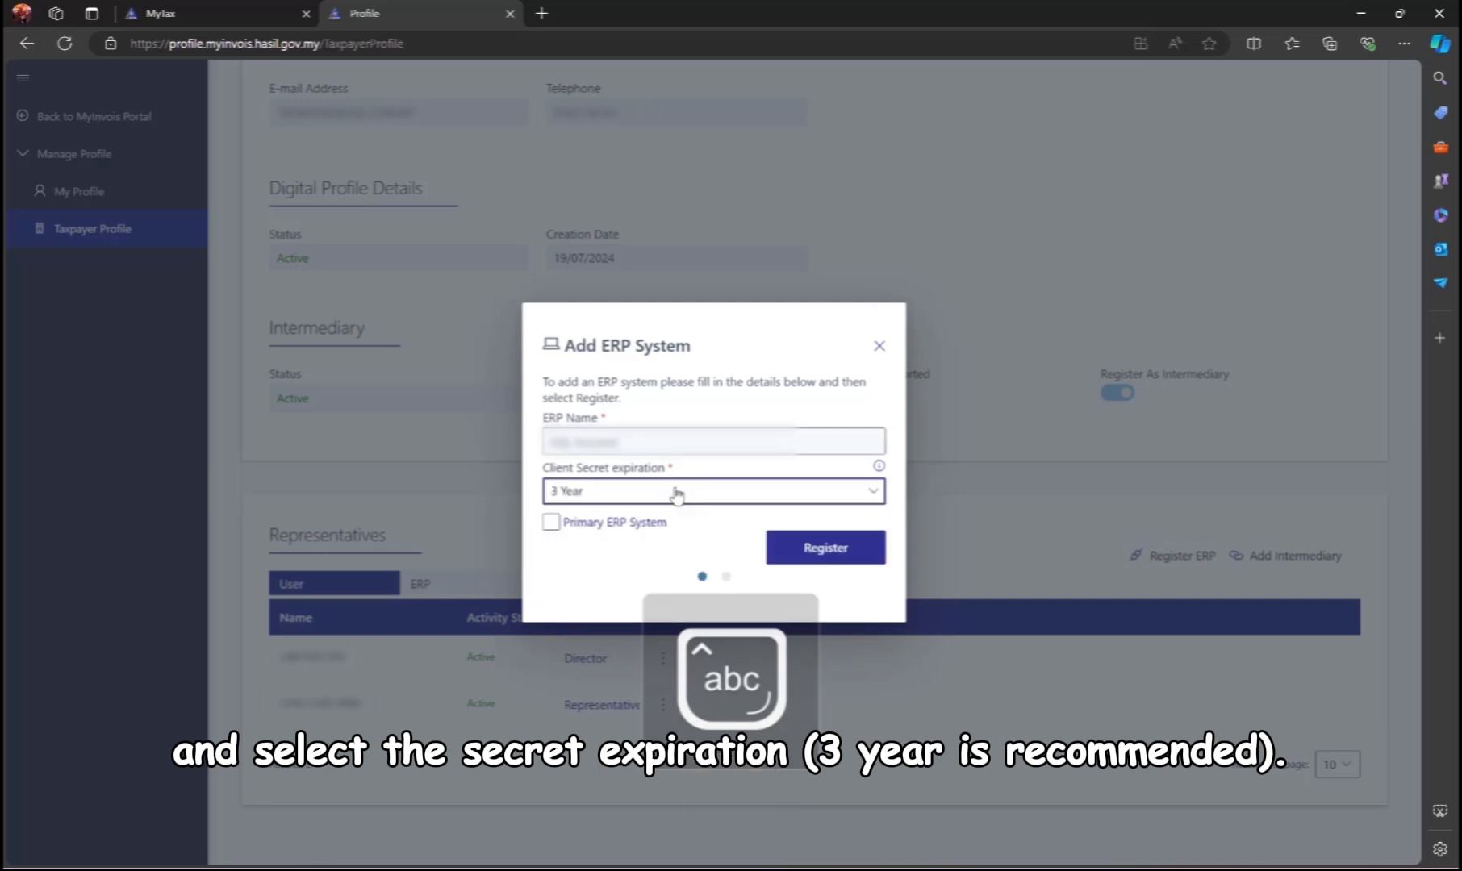
pyautogui.click(550, 522)
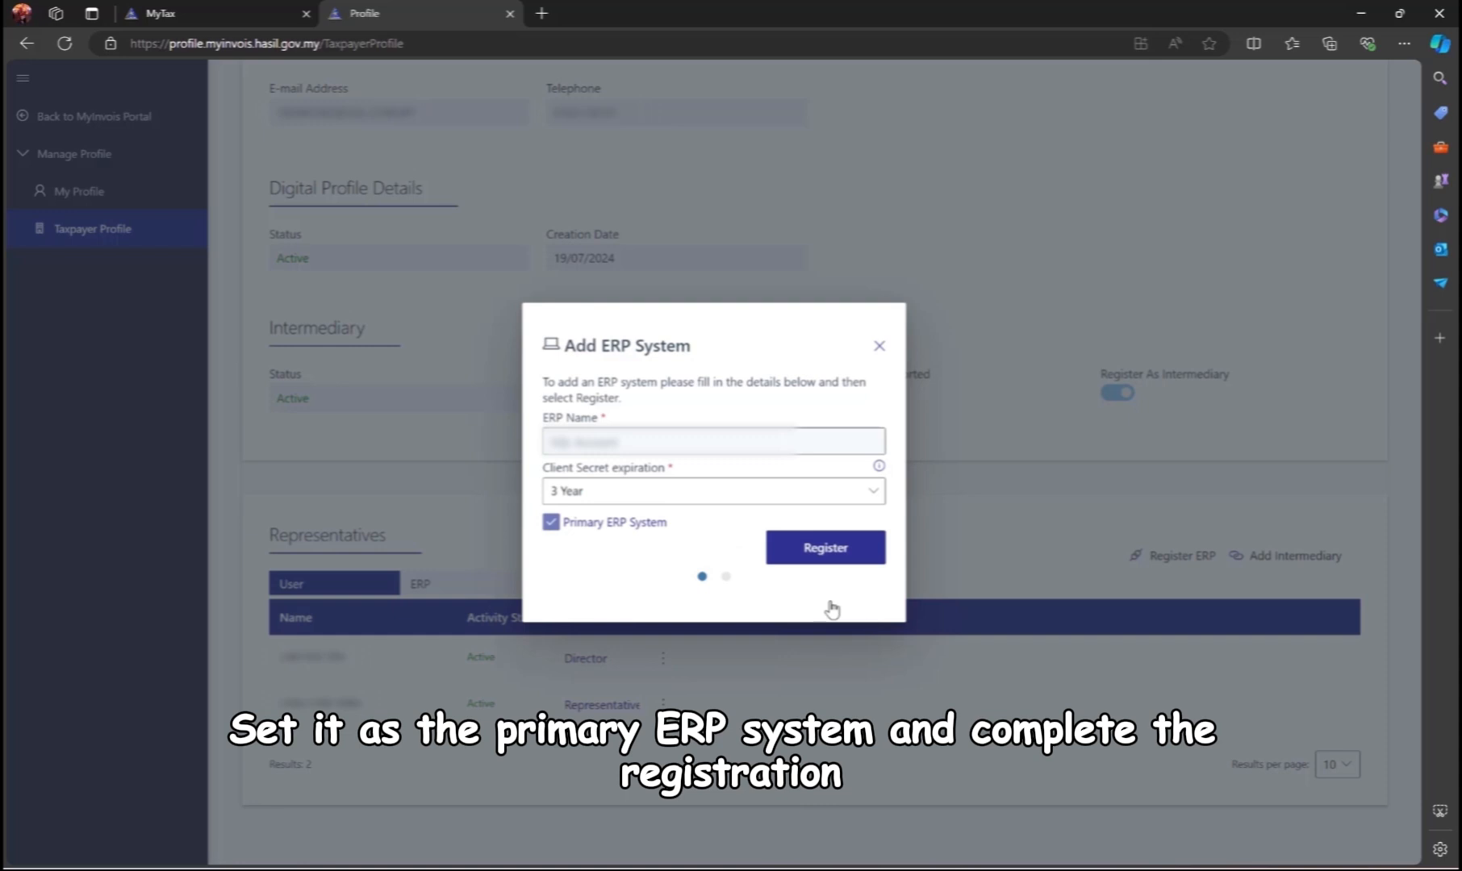
pyautogui.click(825, 547)
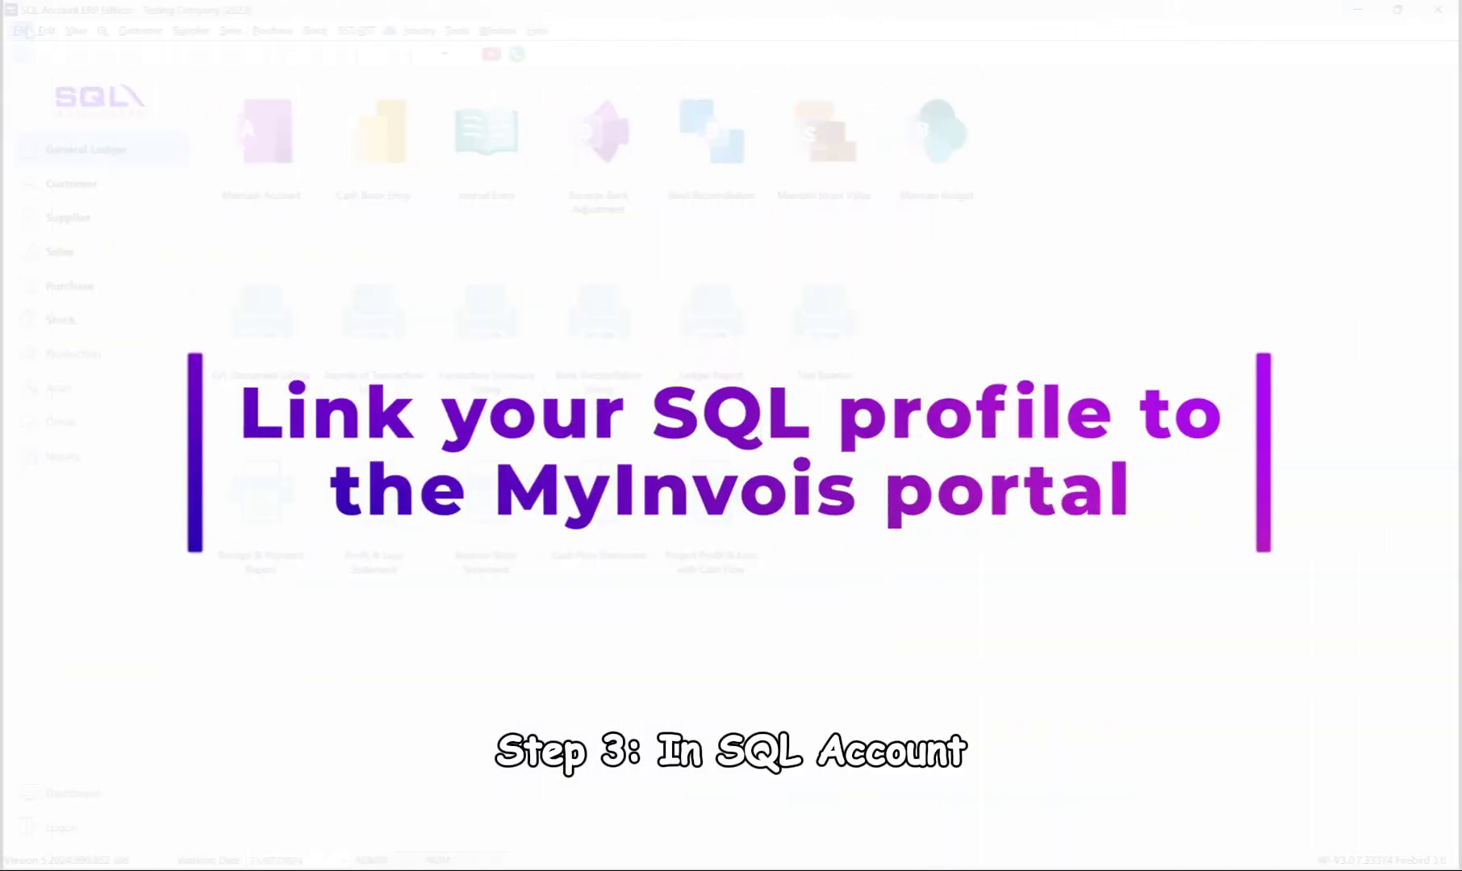
# In Company Profile pick the company by Reg. No, paste the MyInvois Client ID and secrets, and test the intermediary connection.
pyautogui.click(20, 29)
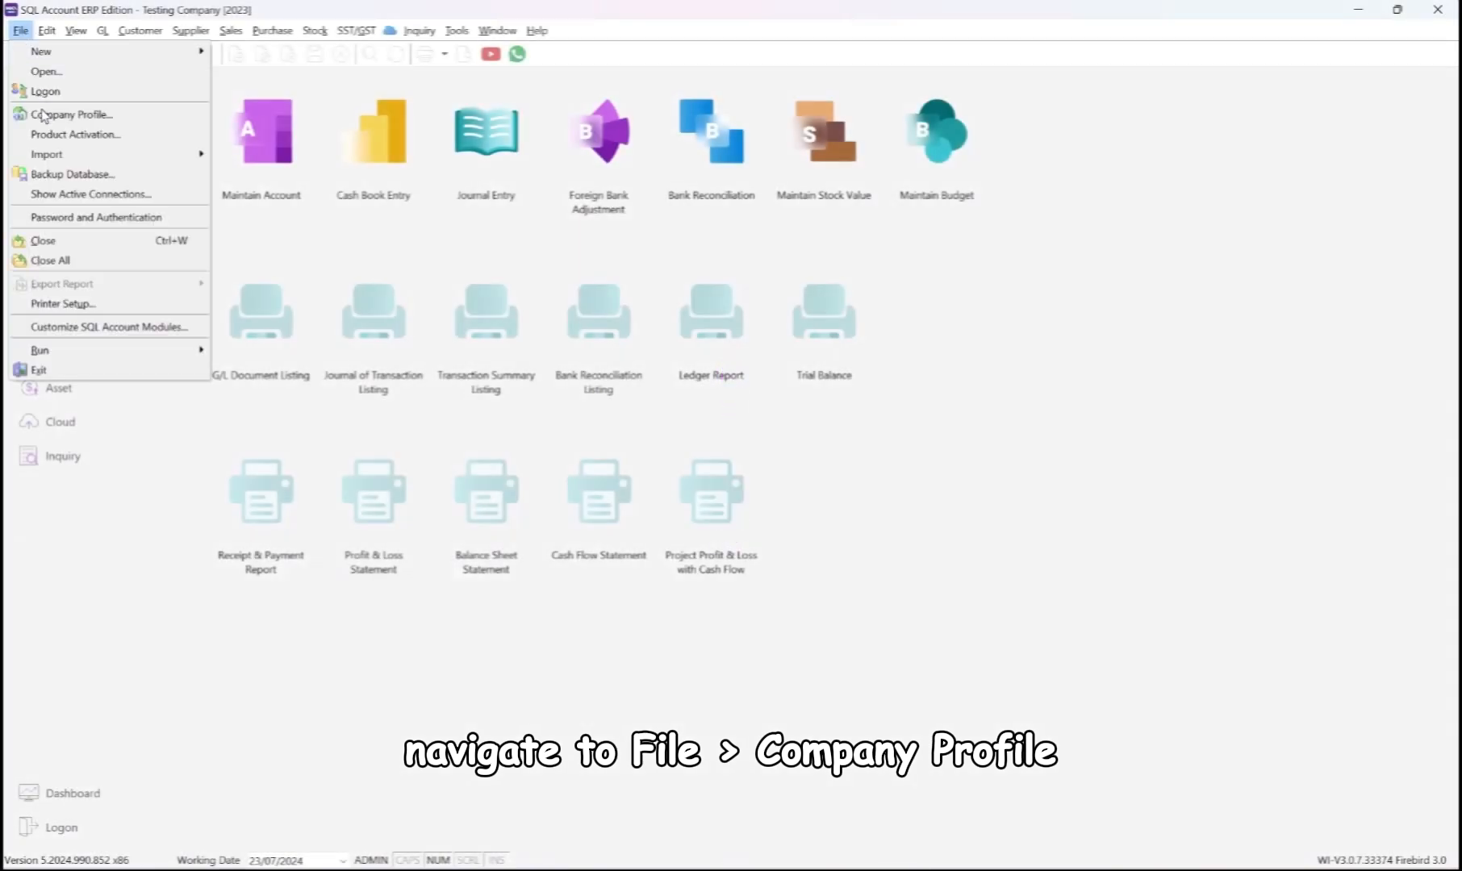
pyautogui.click(71, 113)
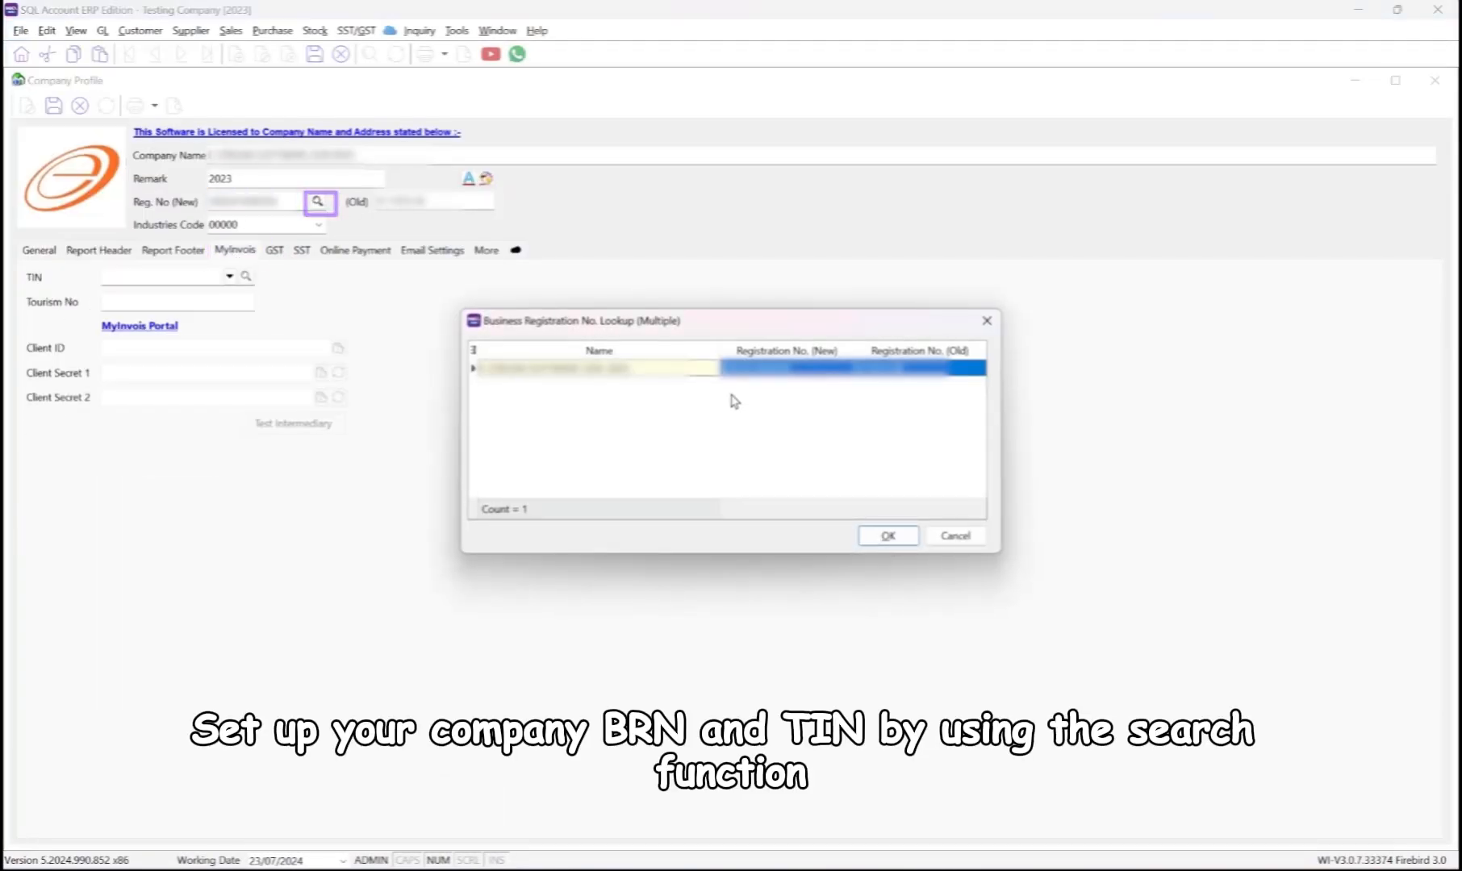
pyautogui.click(886, 536)
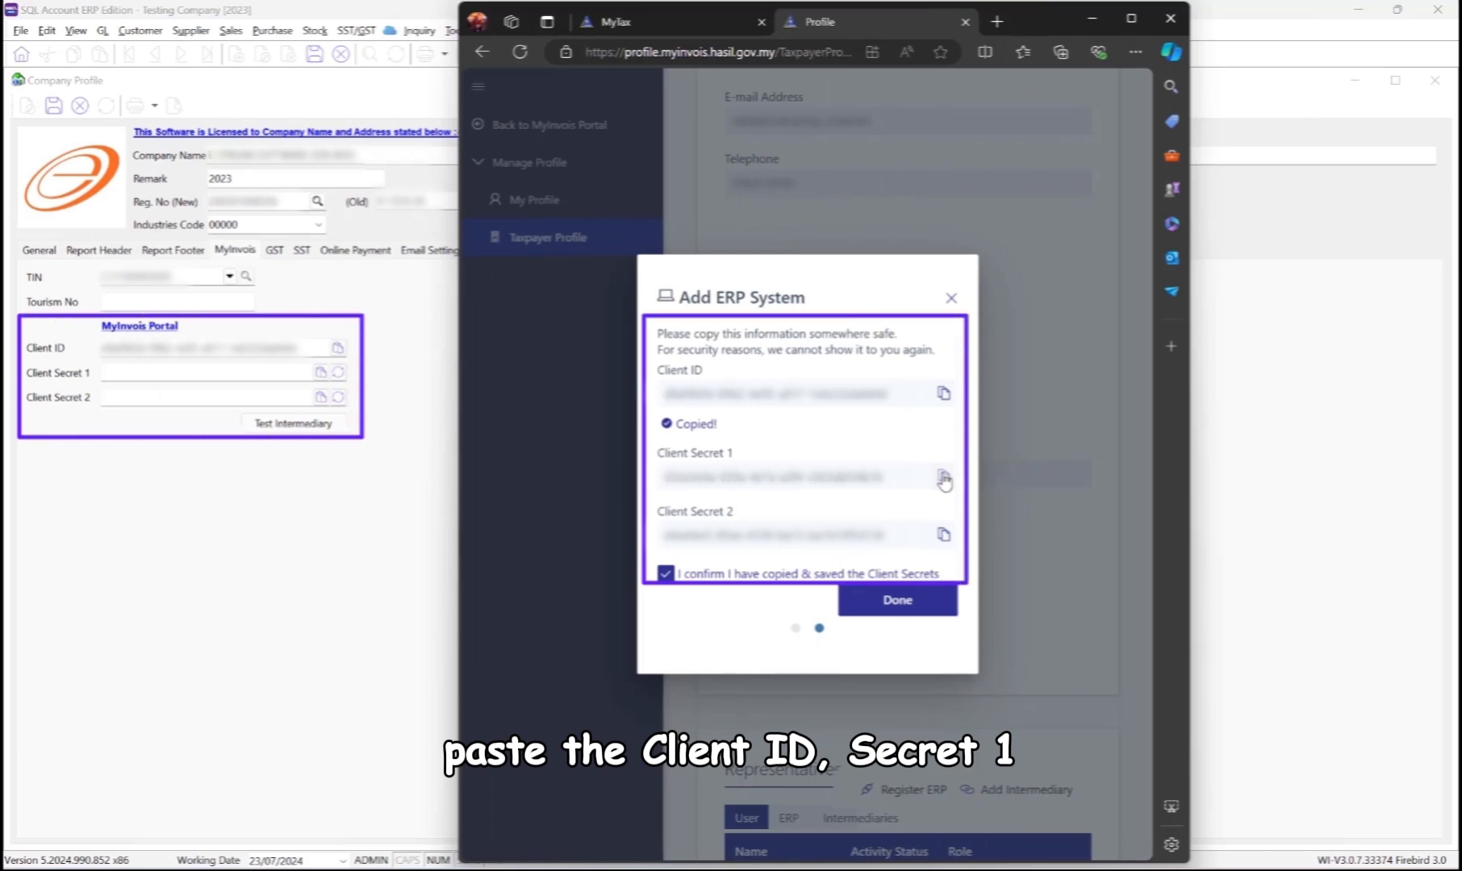
pyautogui.click(942, 478)
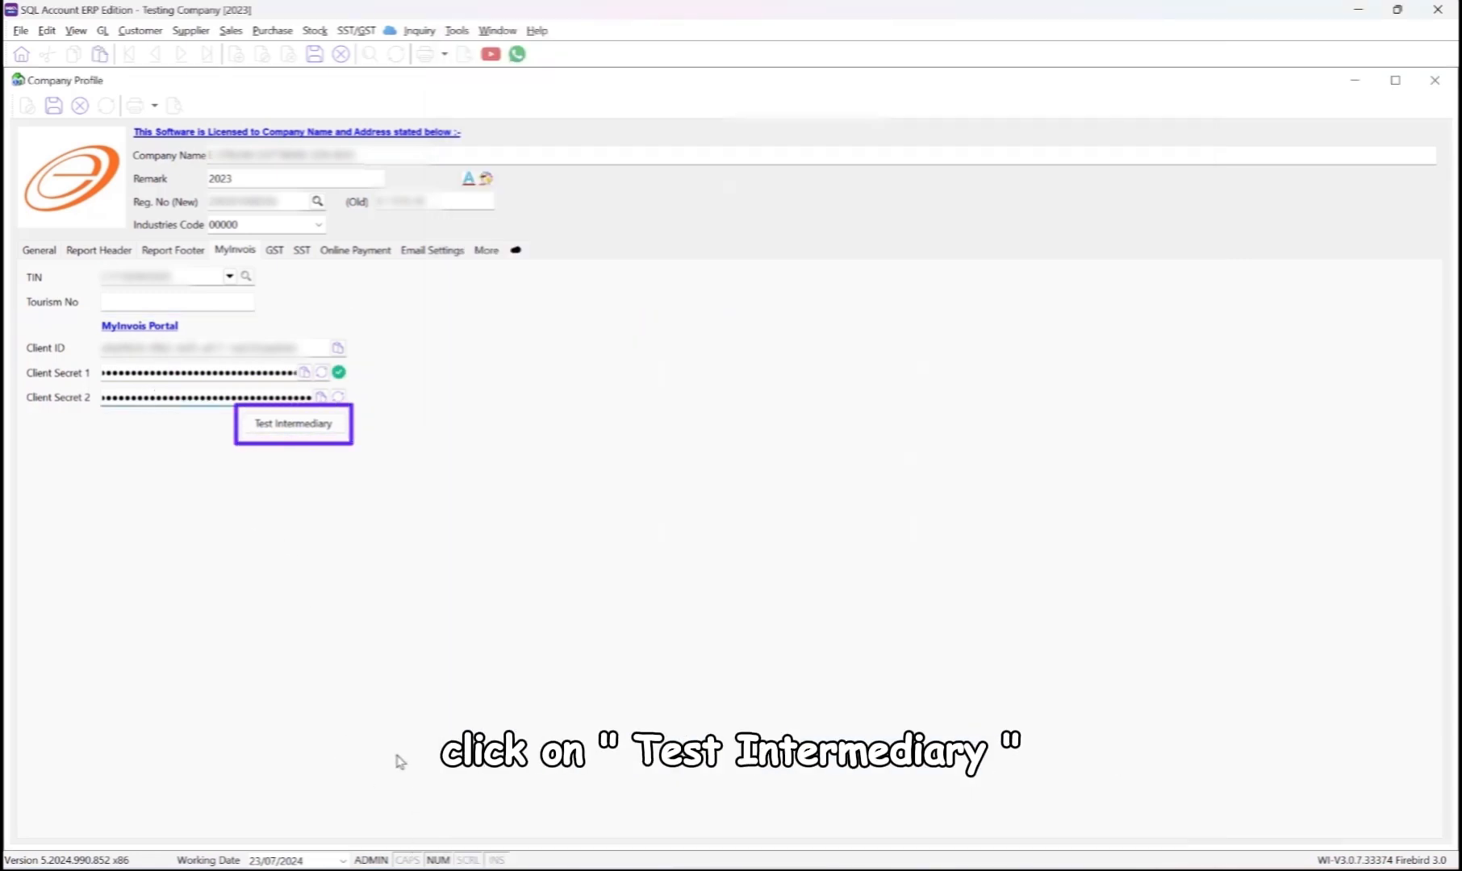
pyautogui.click(292, 422)
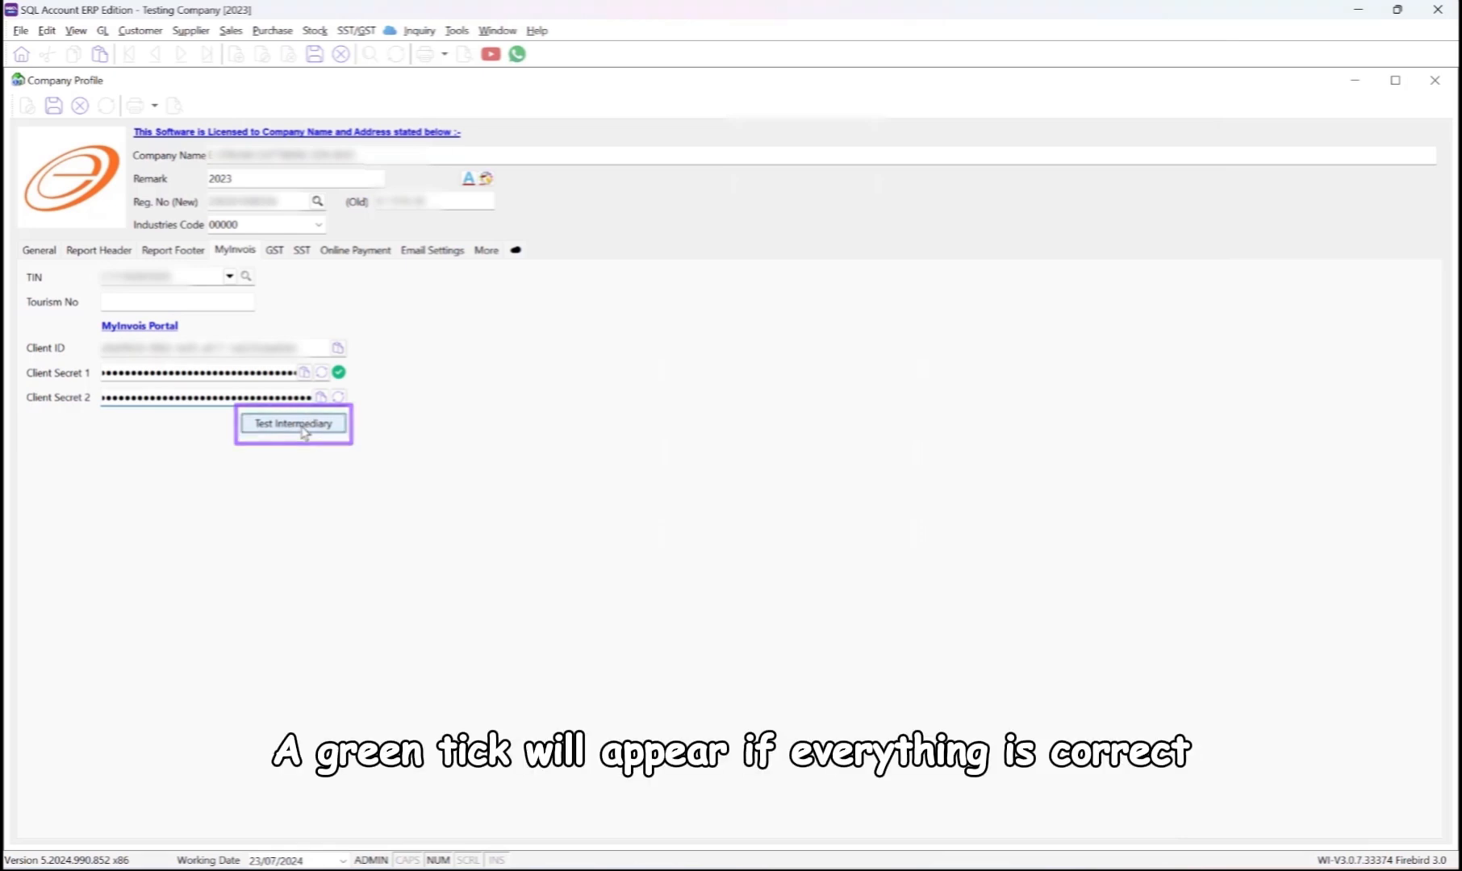
pyautogui.click(292, 423)
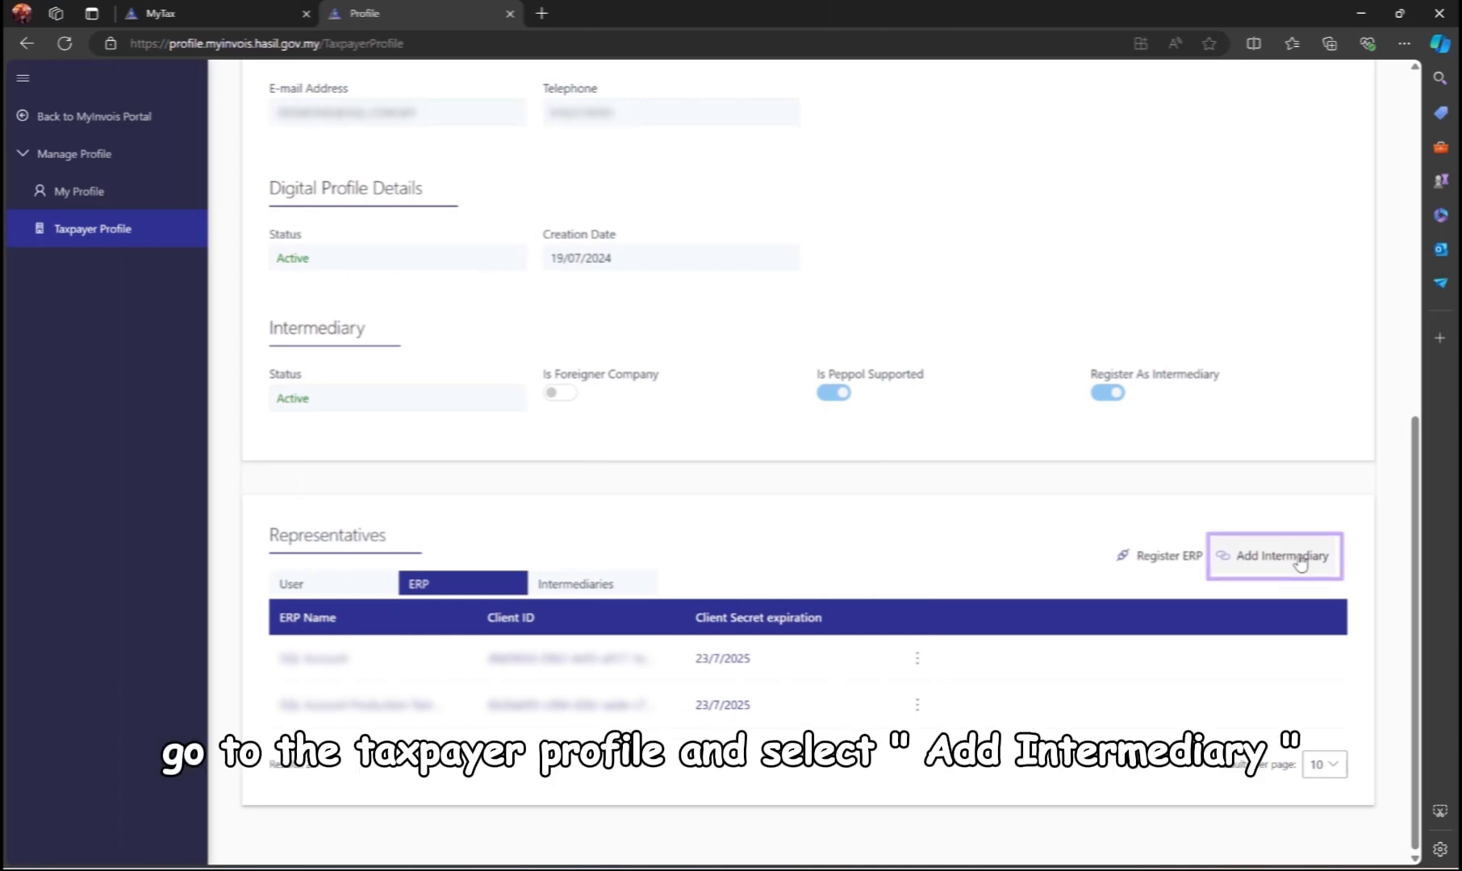
pyautogui.click(1295, 556)
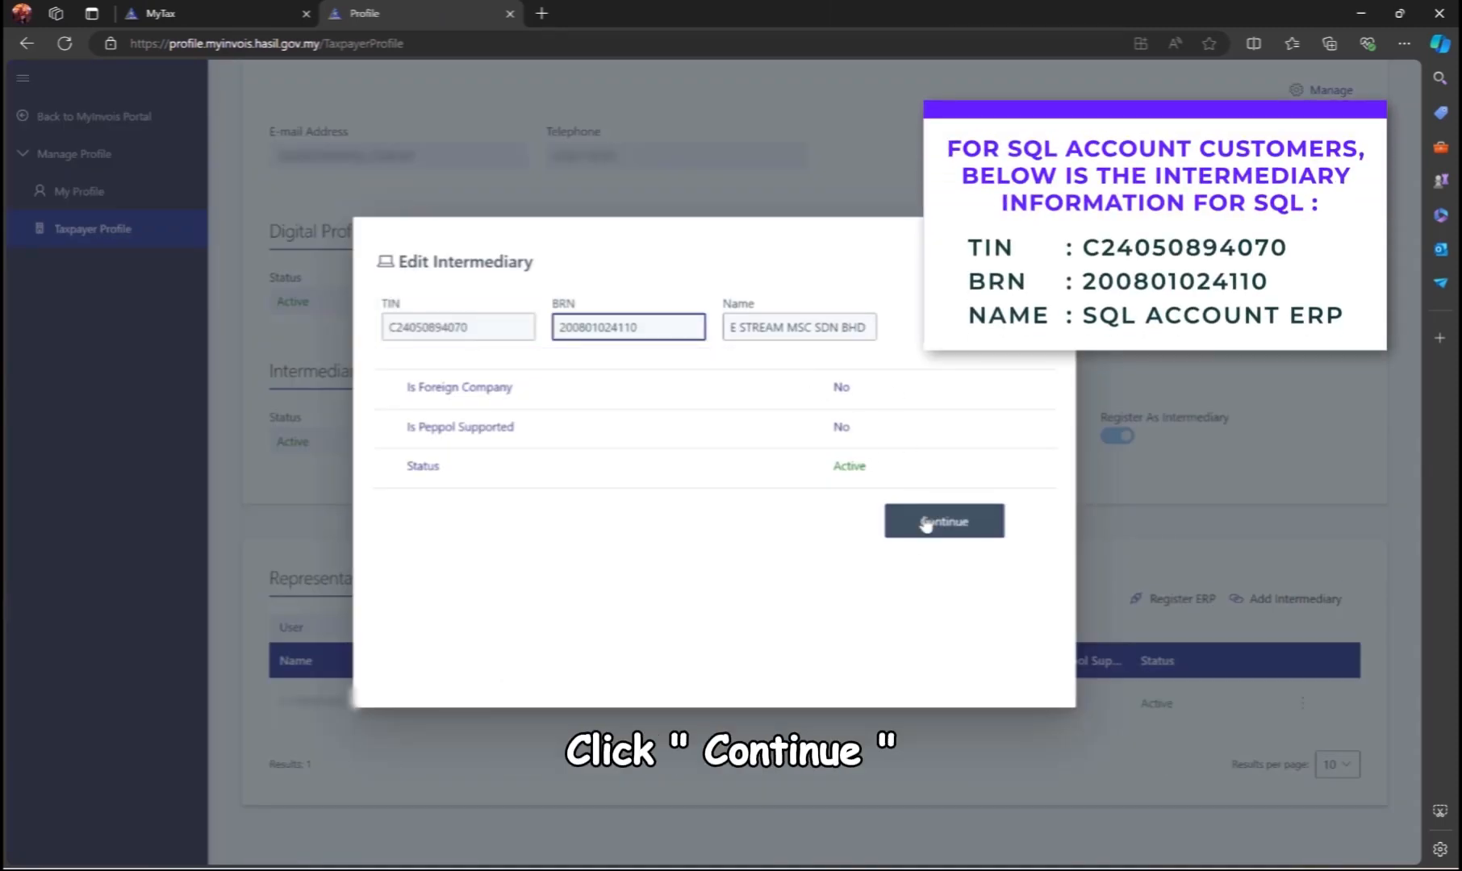
# Grant the intermediary Document Submit, Cancel, Request Rejection and Notifications permissions and save it.
pyautogui.click(942, 521)
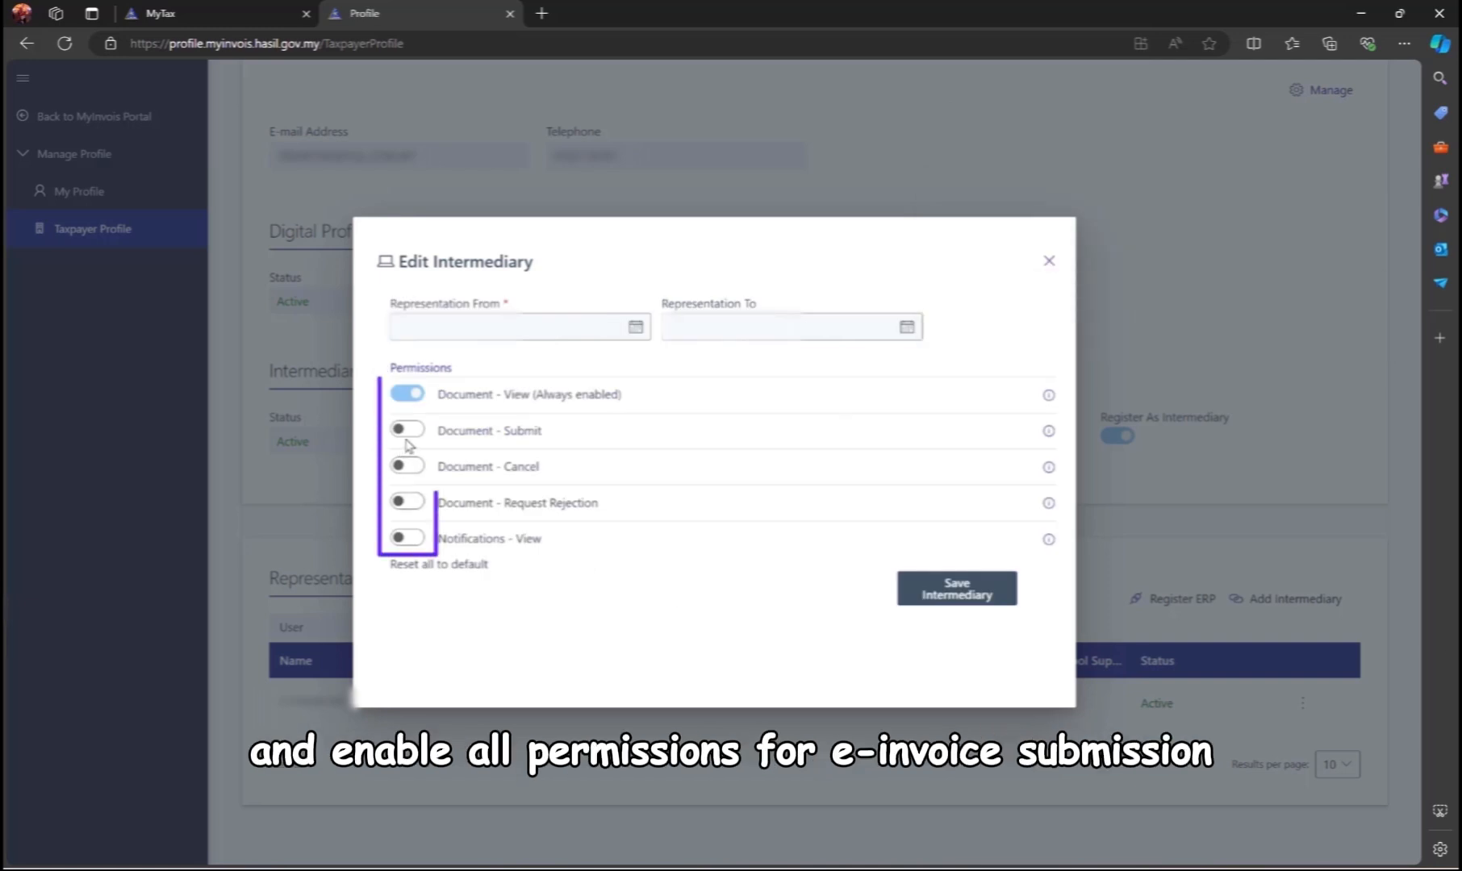
pyautogui.click(407, 429)
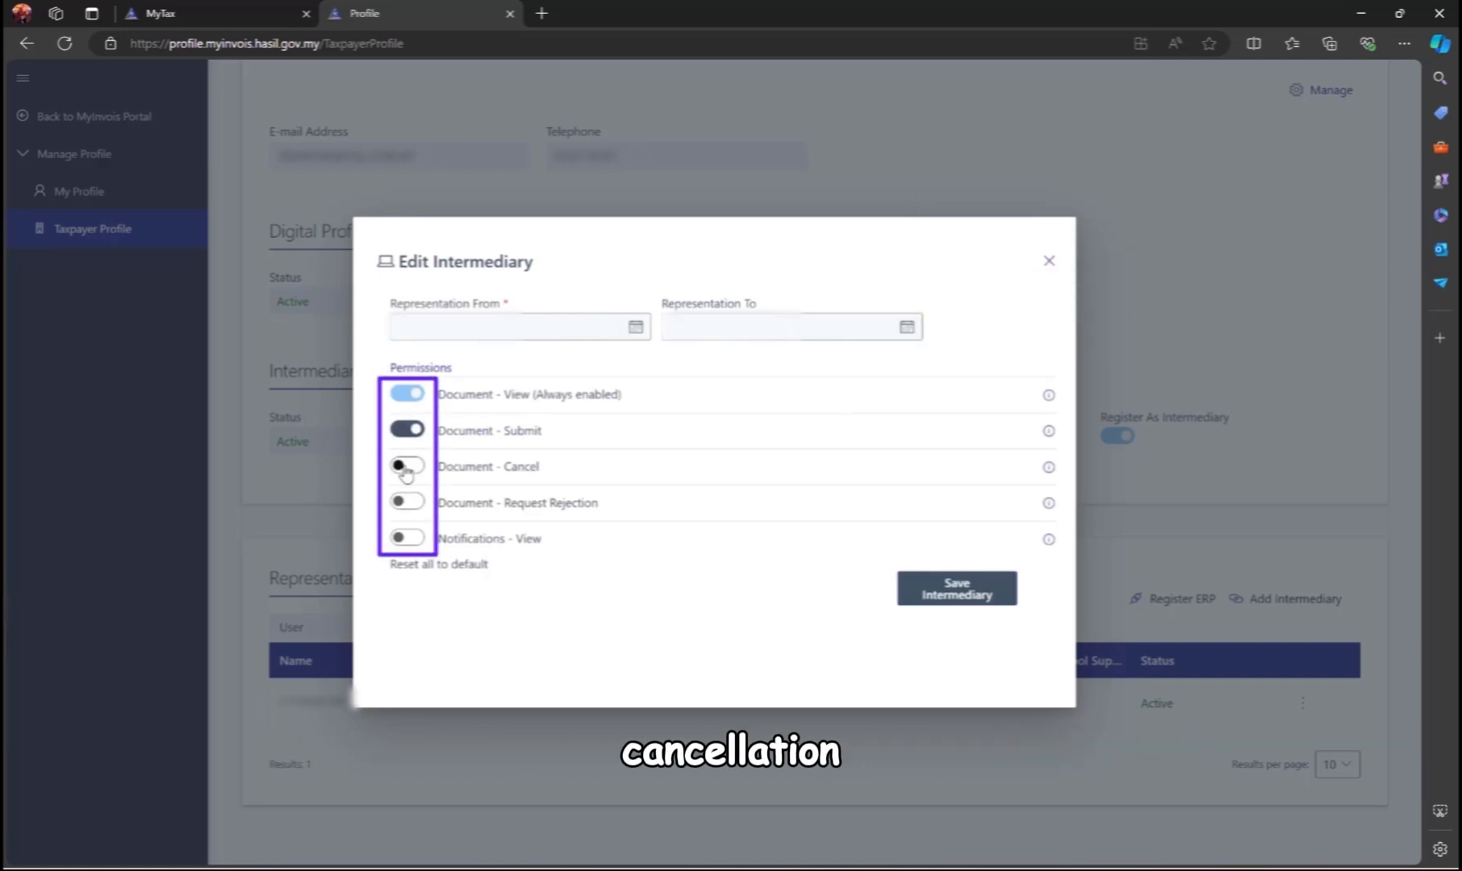
pyautogui.click(407, 539)
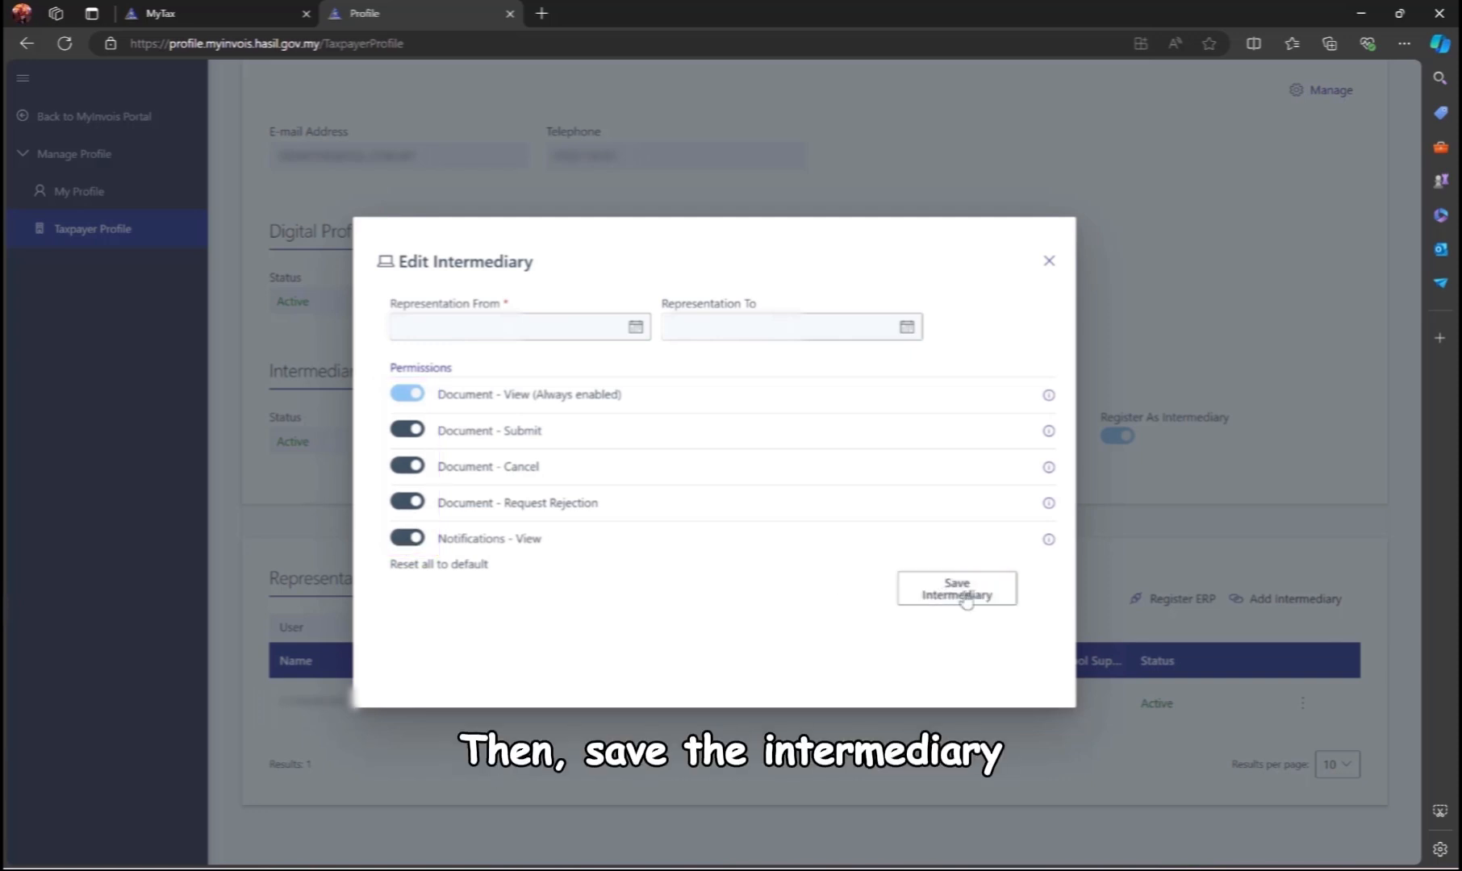
pyautogui.click(955, 589)
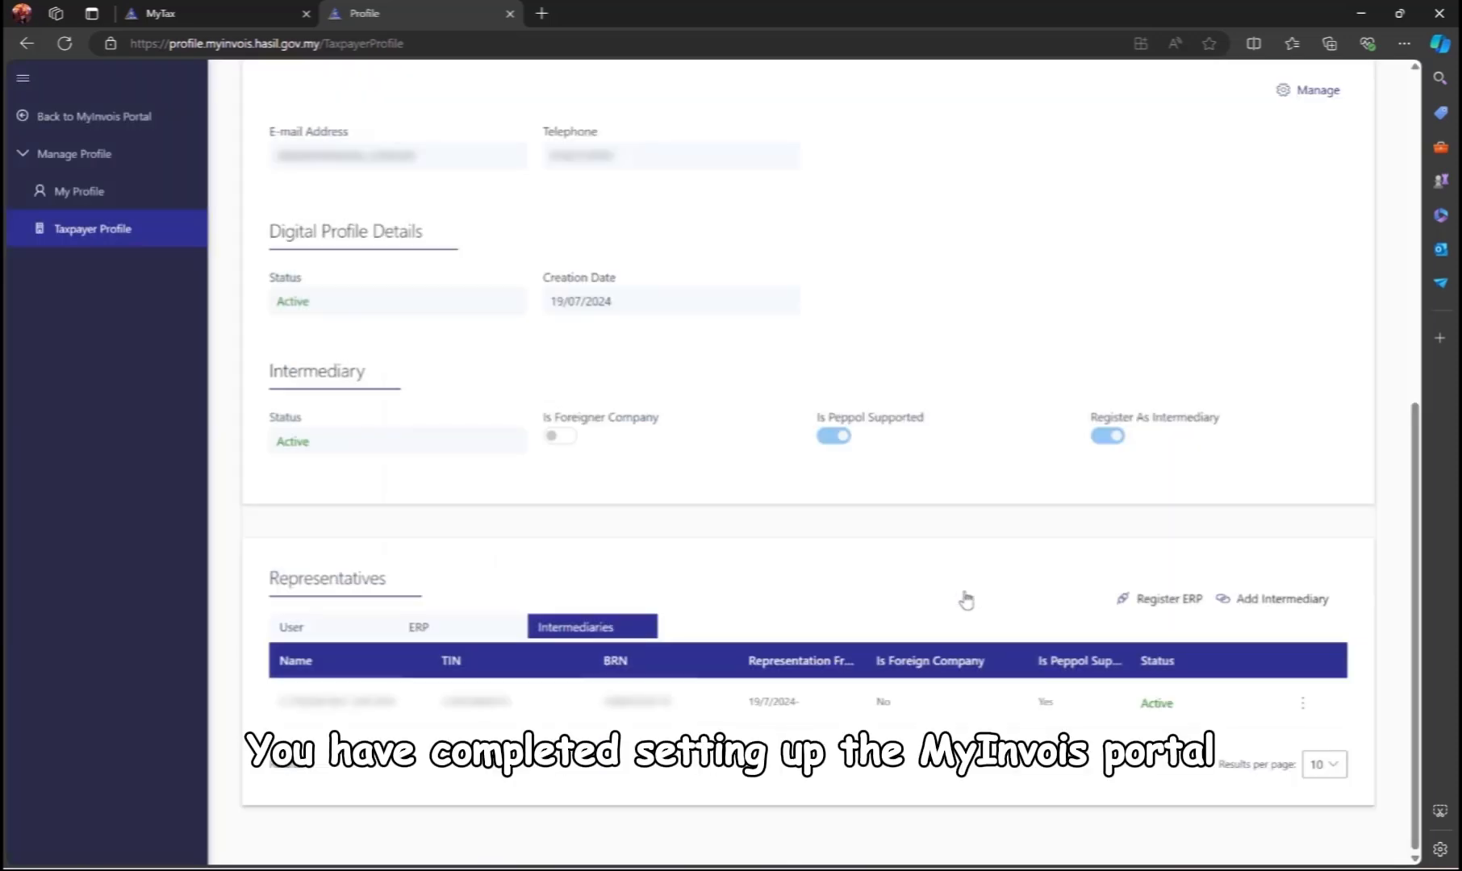
pyautogui.moveTo(926, 617)
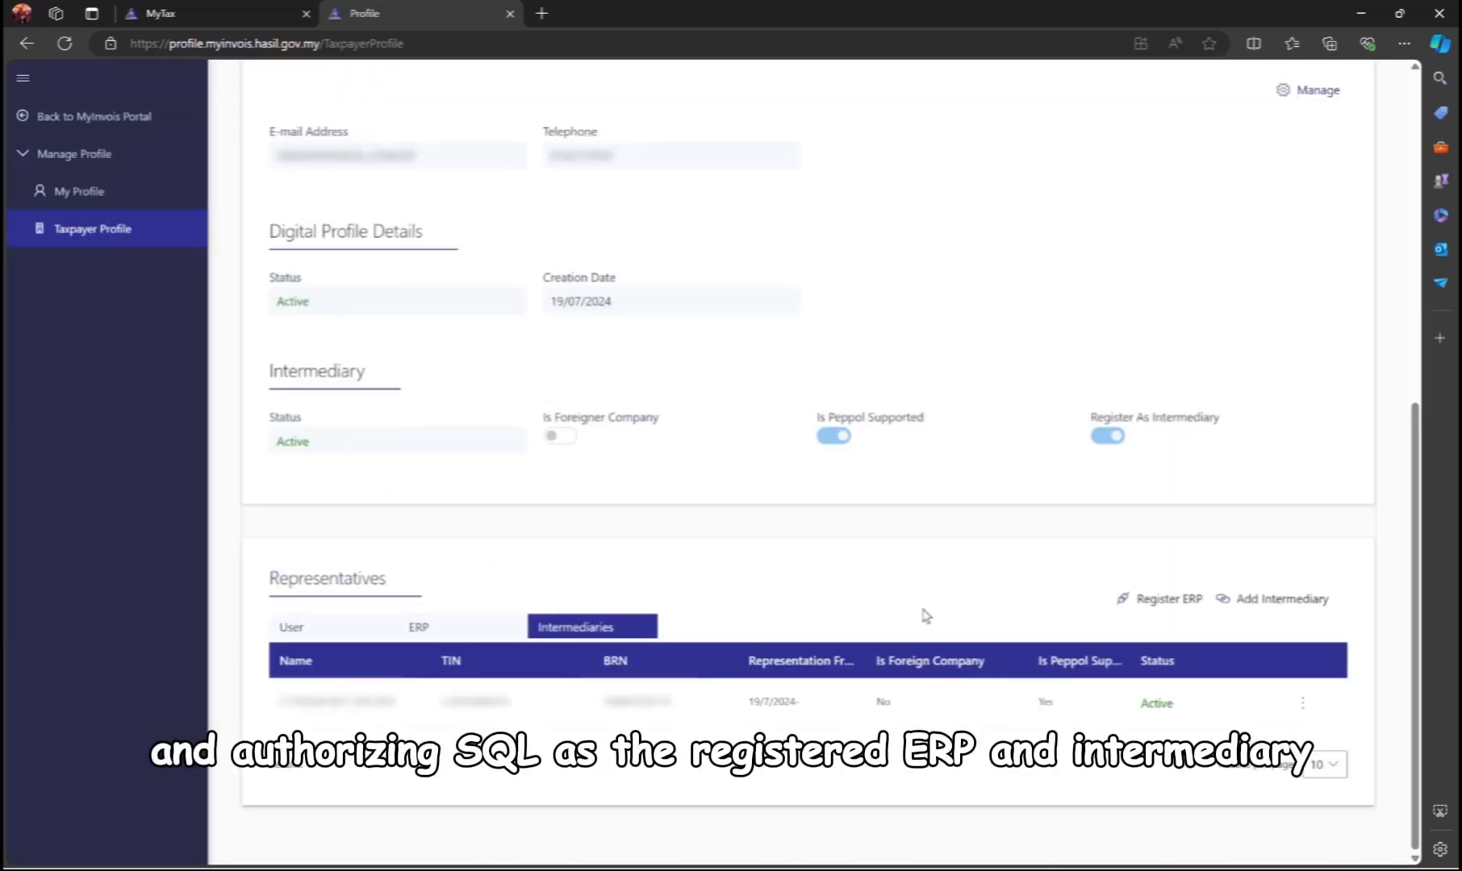